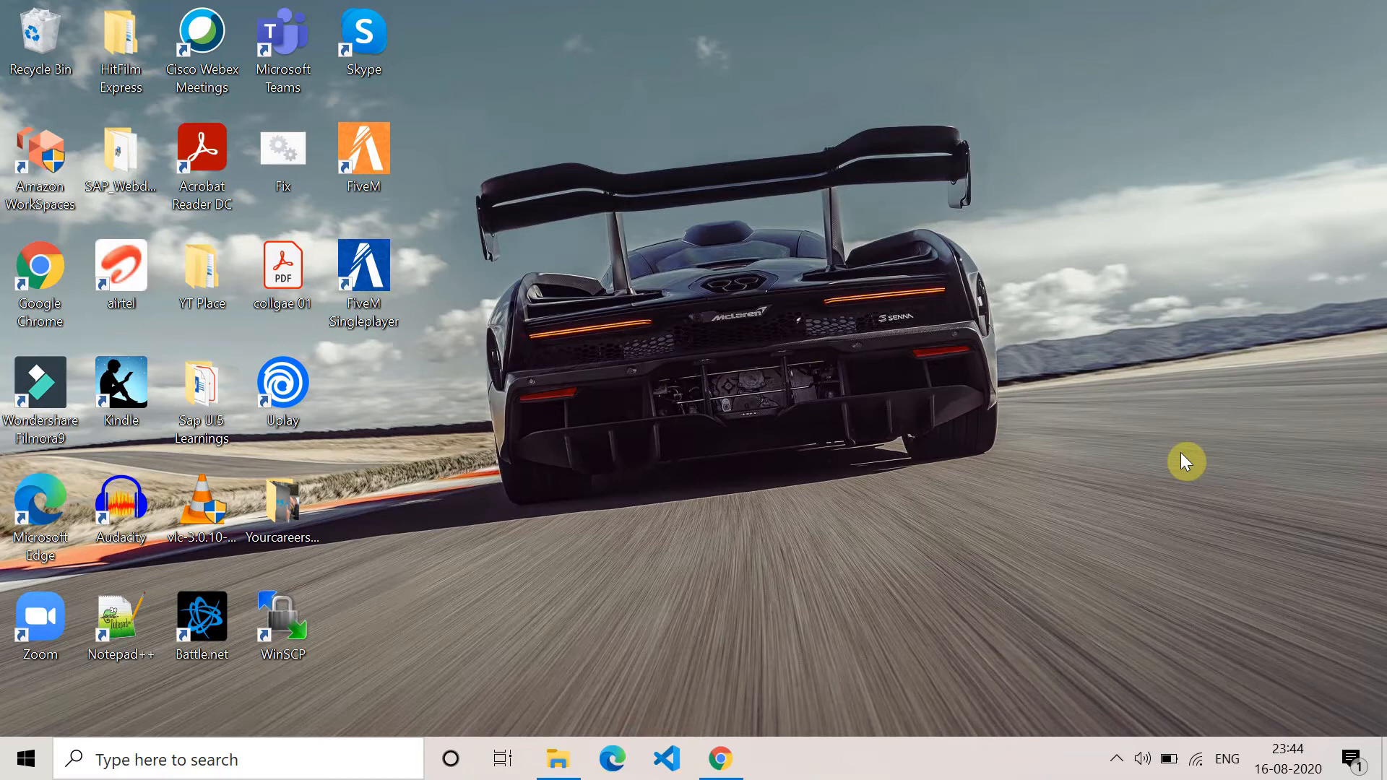
{"action": "mouse_move", "coordinate": [1197, 758]}
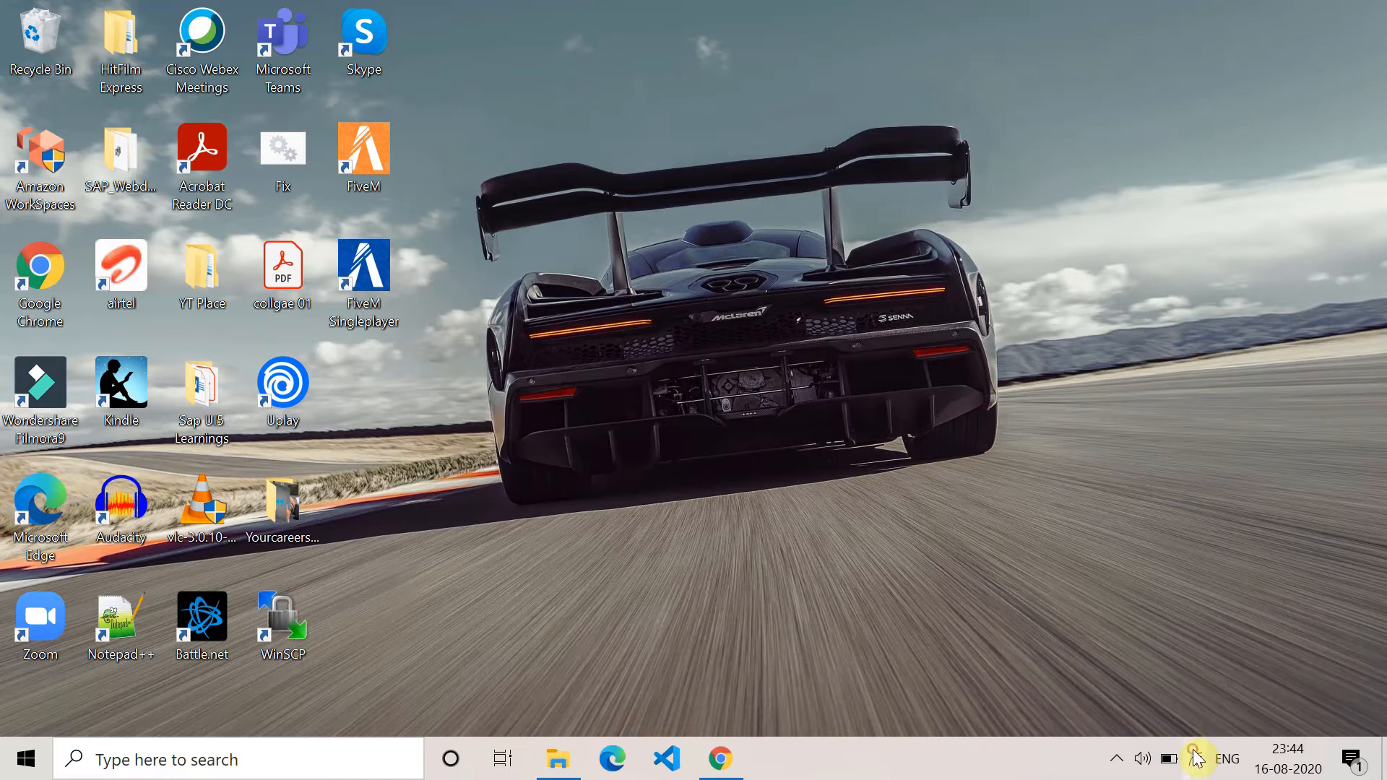
Forget the saved Wifi-Home network from the Wi-Fi tray flyout.
{"action": "left_click", "coordinate": [1197, 758]}
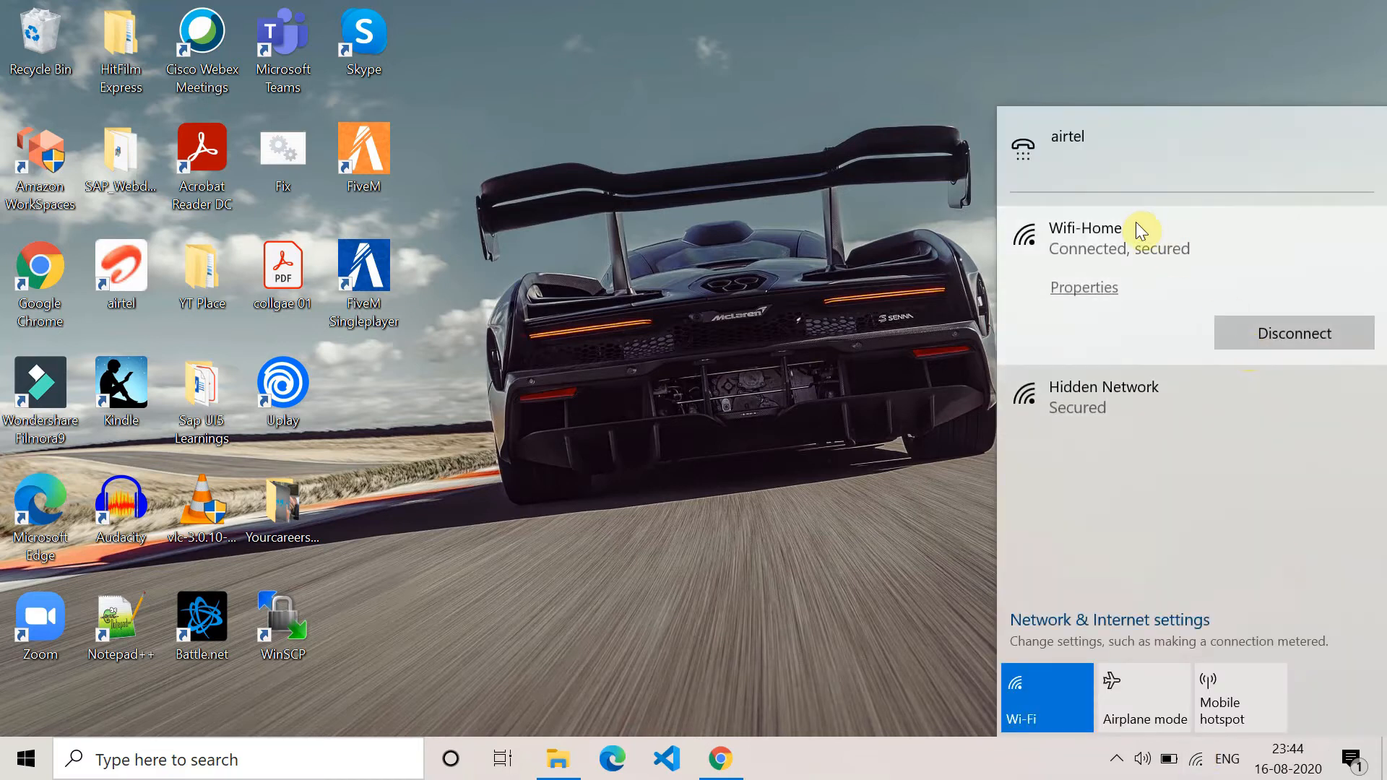
{"action": "right_click", "coordinate": [1086, 237]}
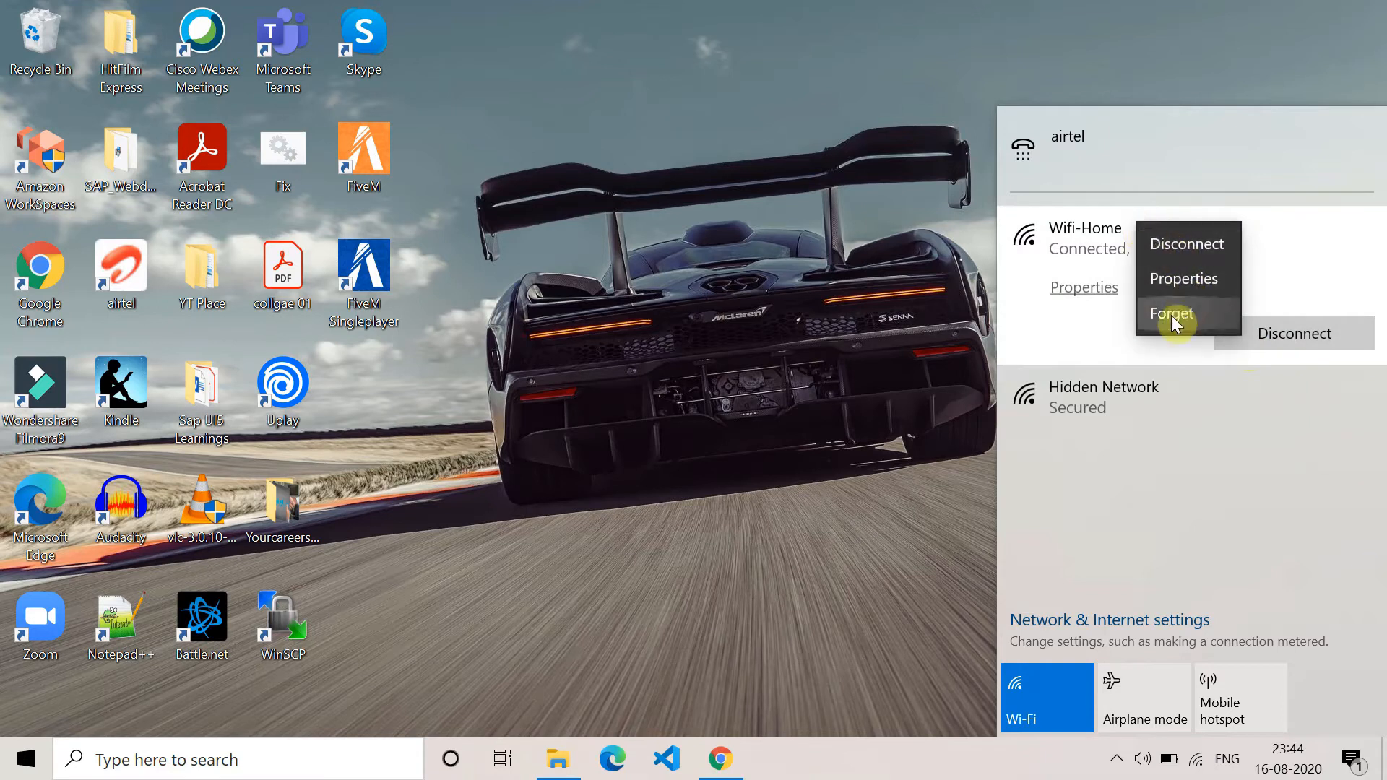
{"action": "left_click", "coordinate": [1172, 313]}
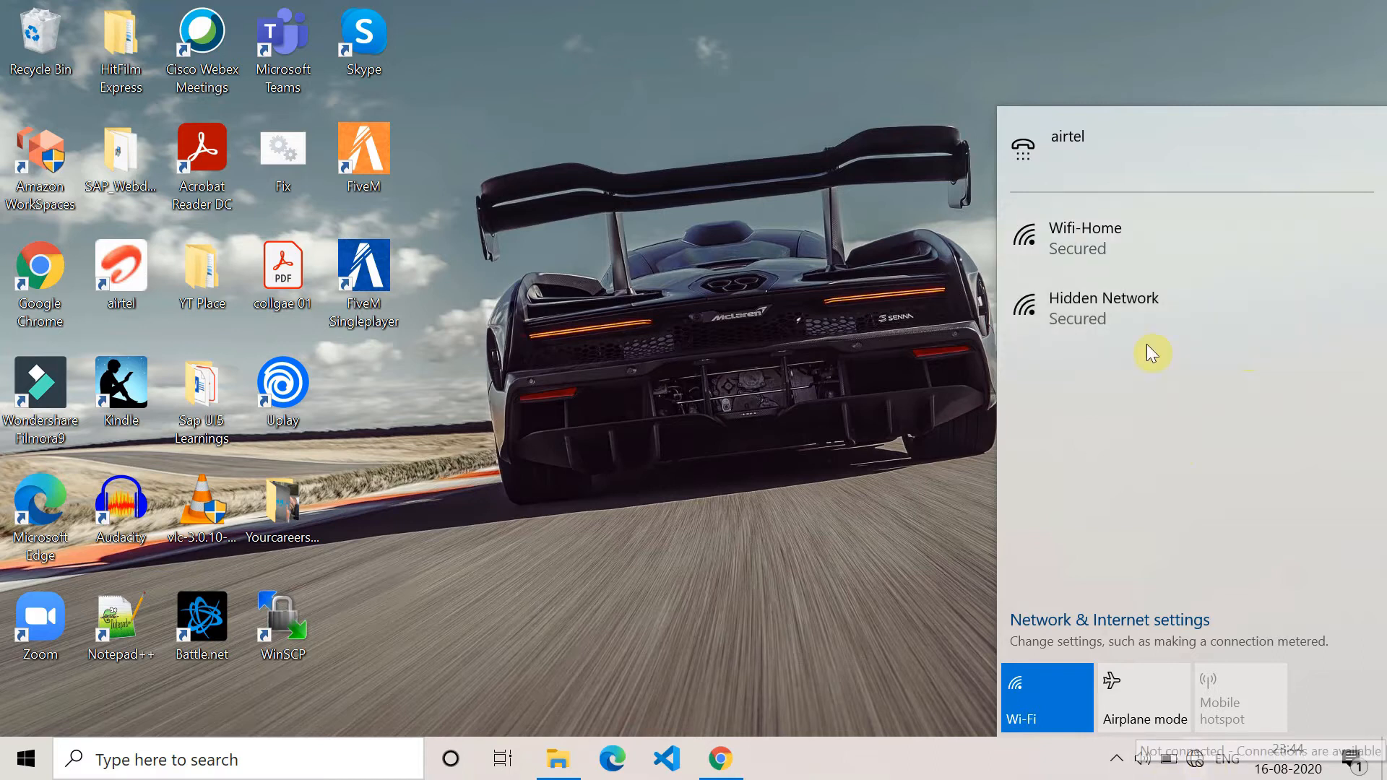
Reconnect to Wifi-Home with its security key and dismiss the network list.
{"action": "left_click", "coordinate": [1086, 237]}
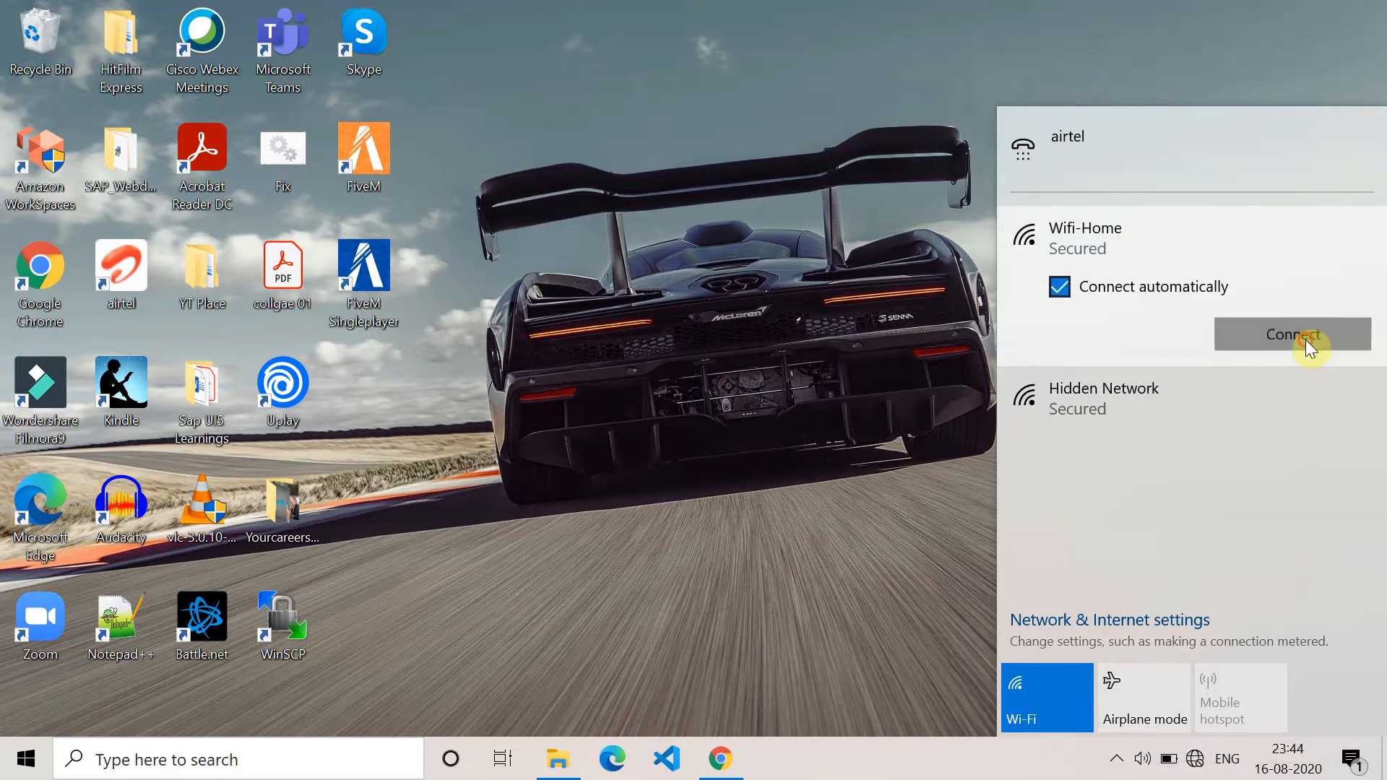
{"action": "left_click", "coordinate": [1292, 334]}
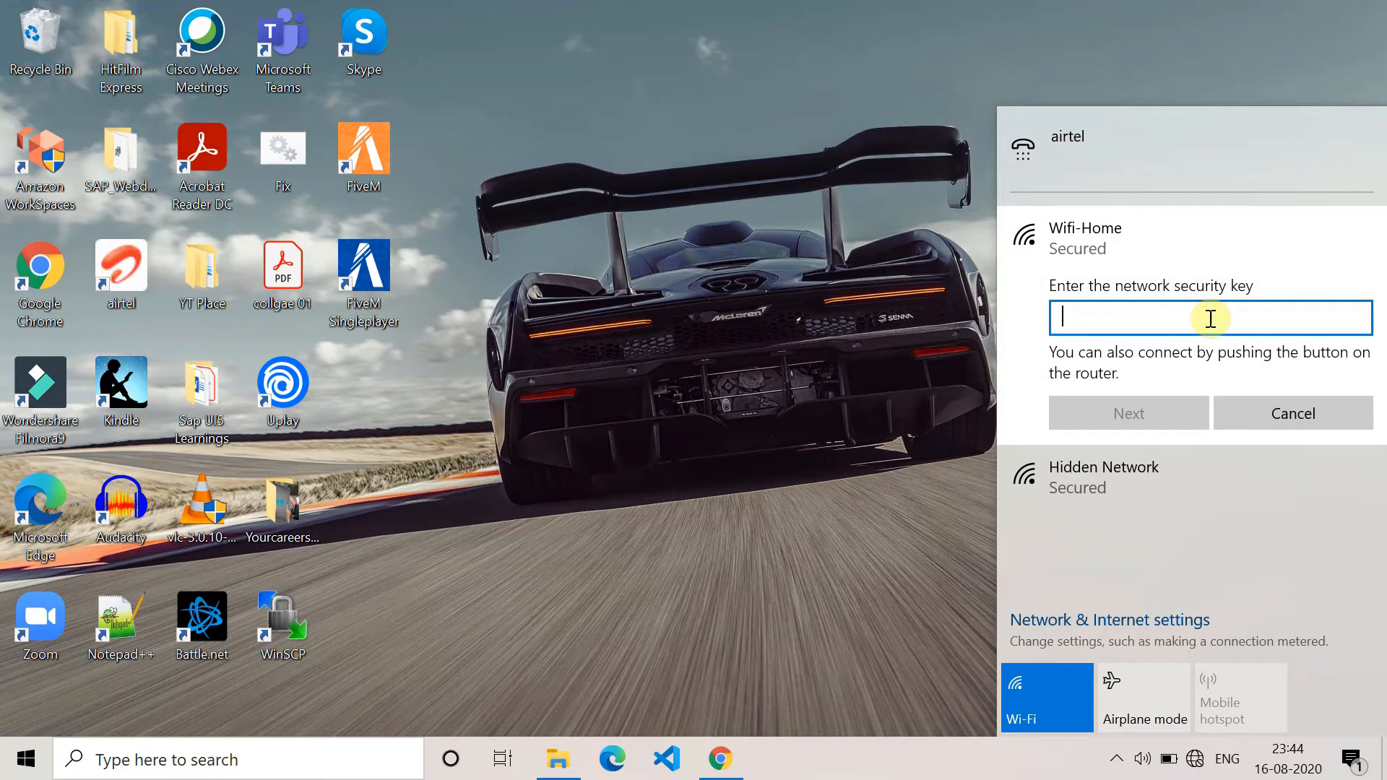
{"action": "type", "text": "••"}
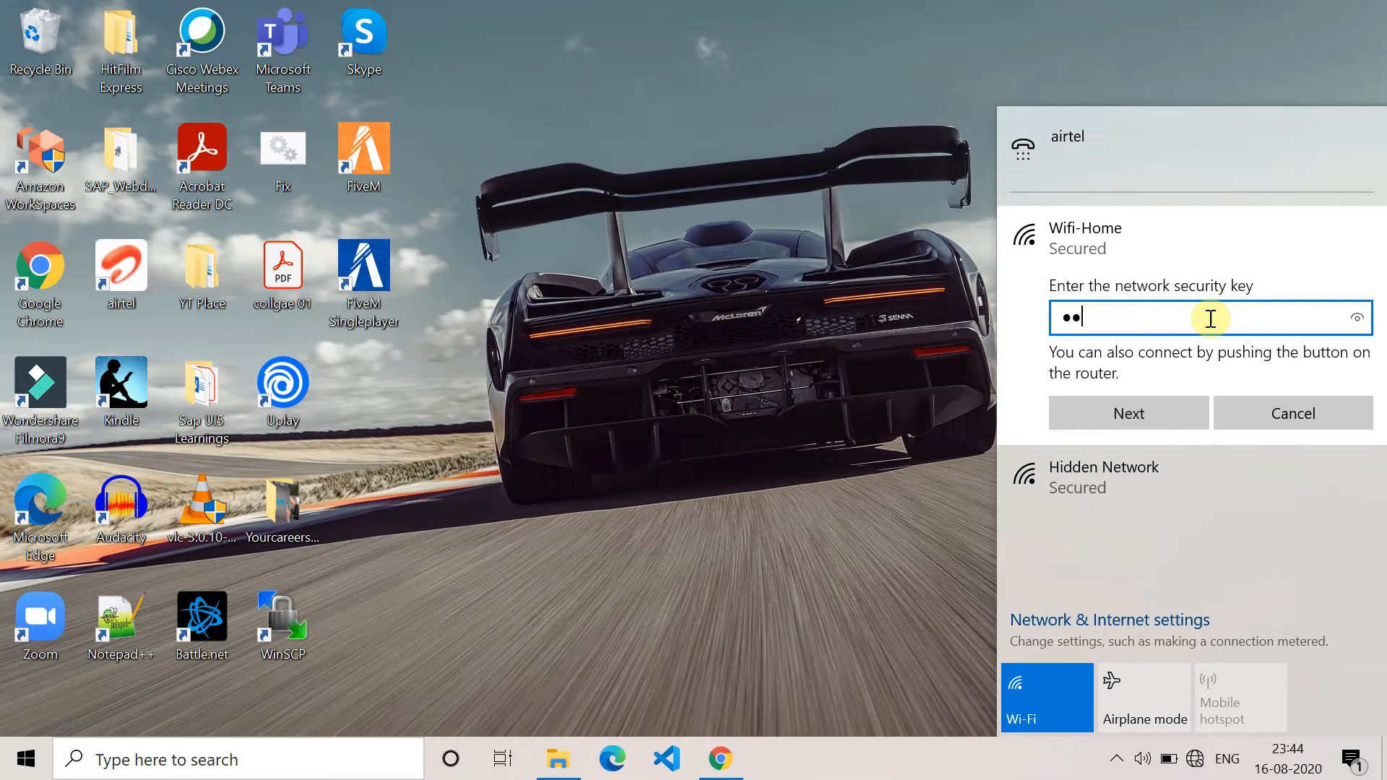
{"action": "type", "text": "•"}
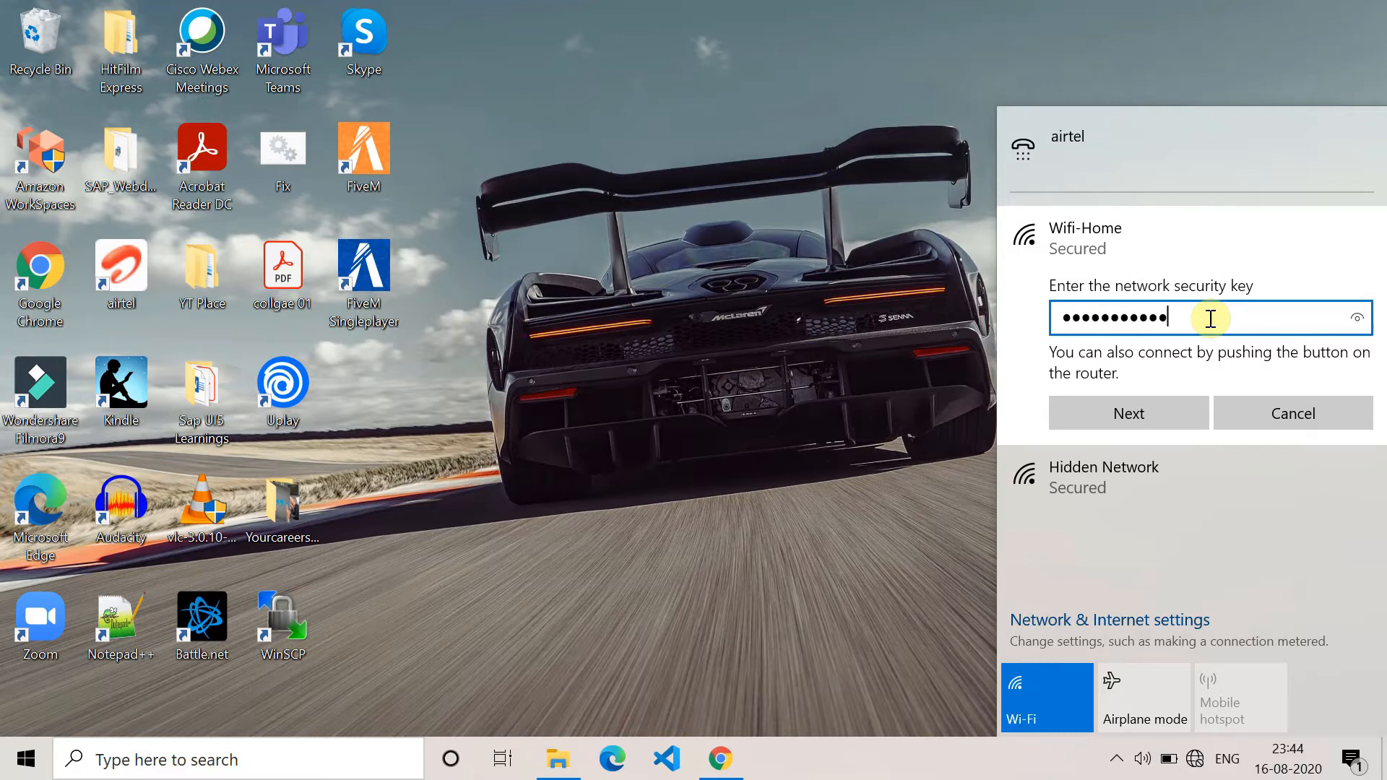
{"action": "left_click", "coordinate": [1129, 413]}
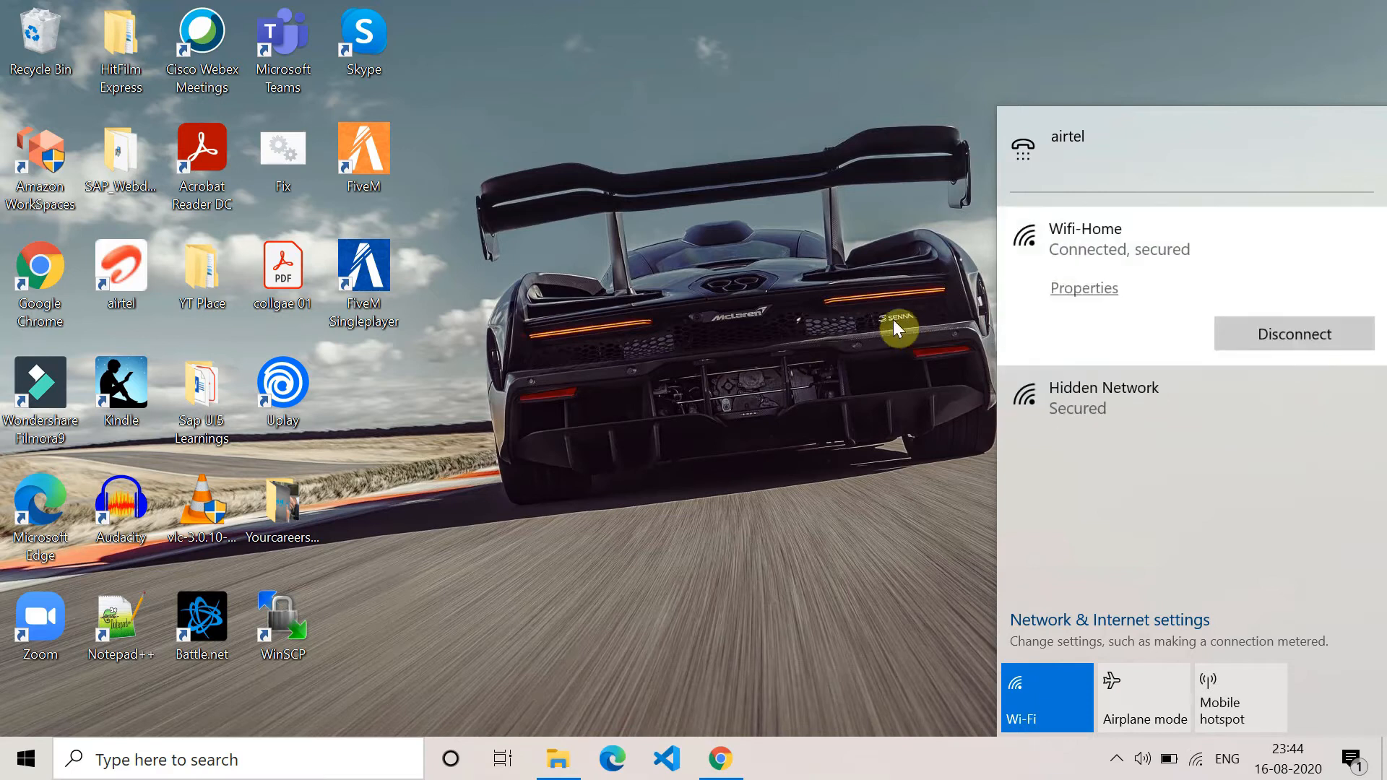
{"action": "left_click", "coordinate": [1181, 455]}
{"action": "type", "text": "internet Options"}
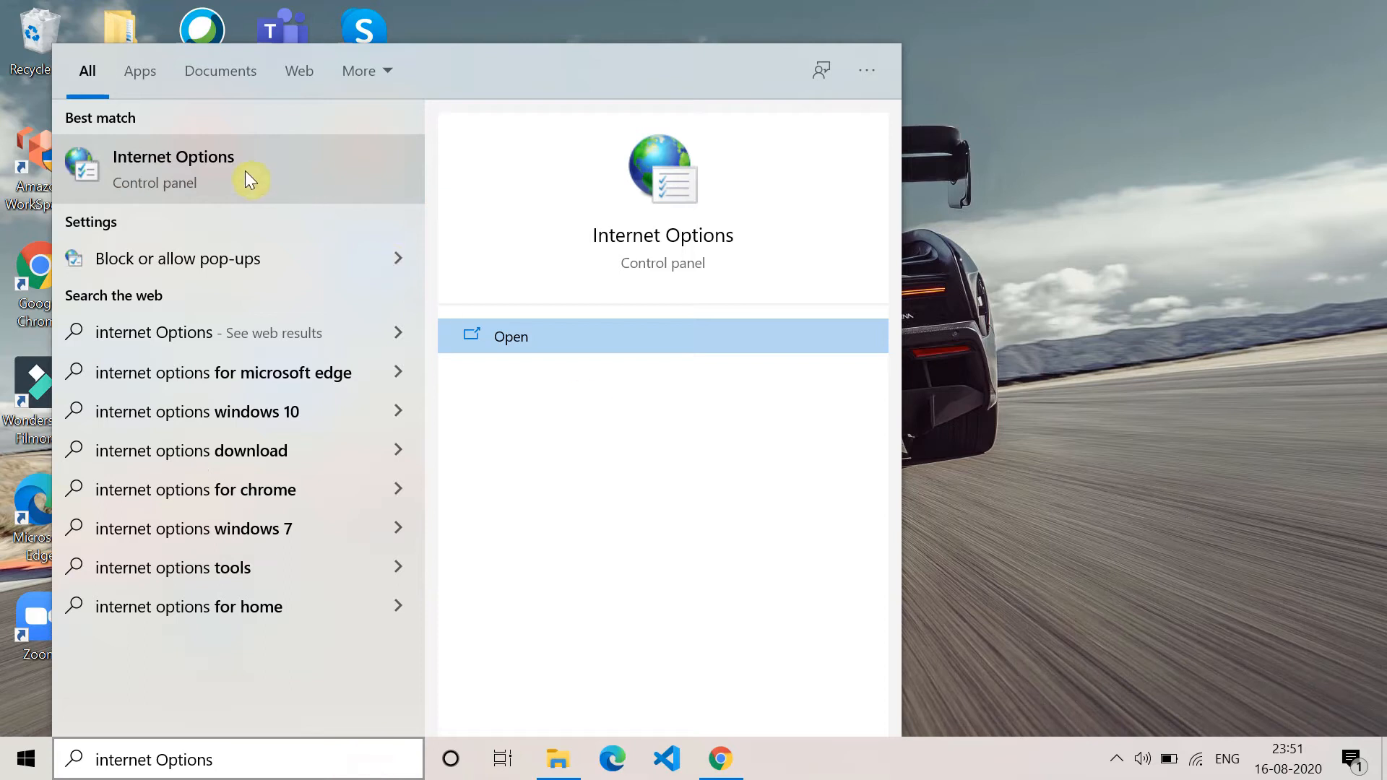
{"action": "mouse_move", "coordinate": [527, 345]}
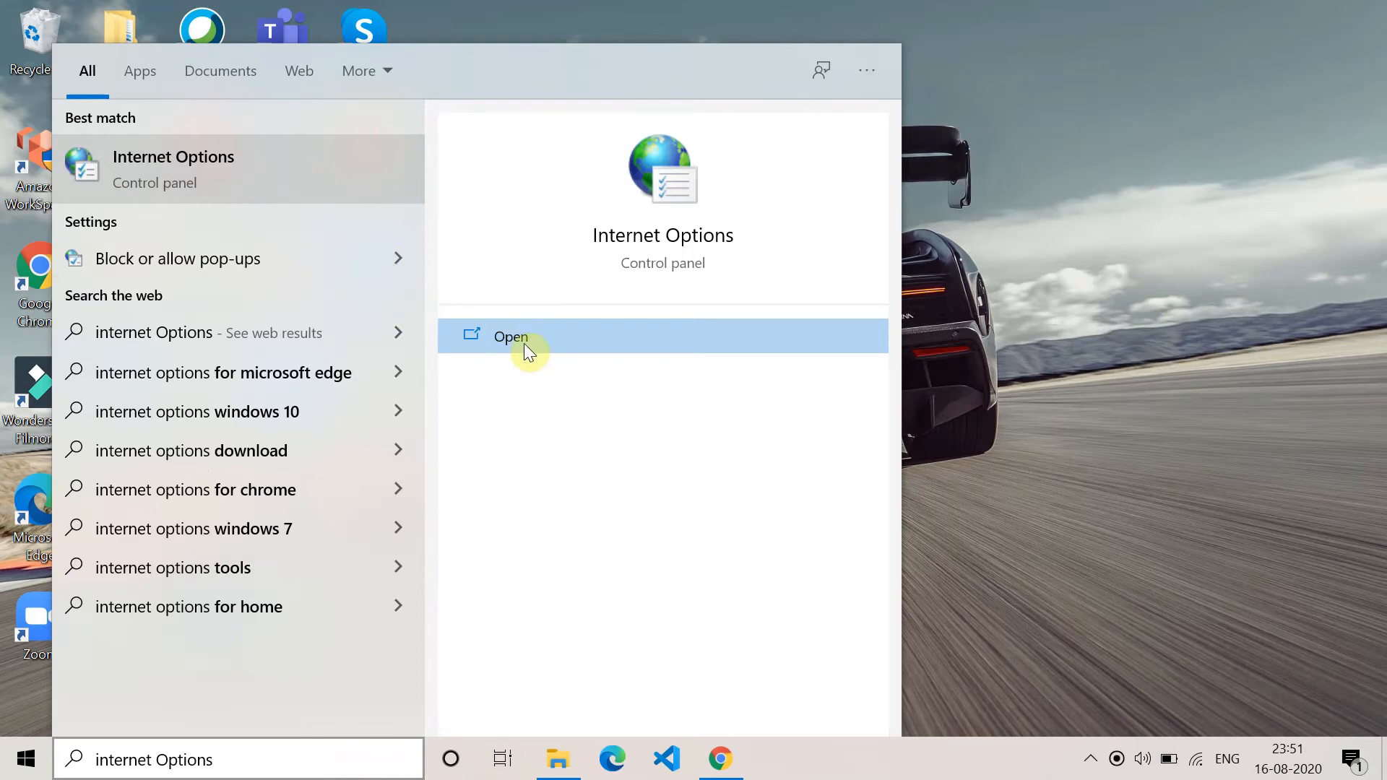
Open Internet Options from the Windows search results.
{"action": "left_click", "coordinate": [510, 337]}
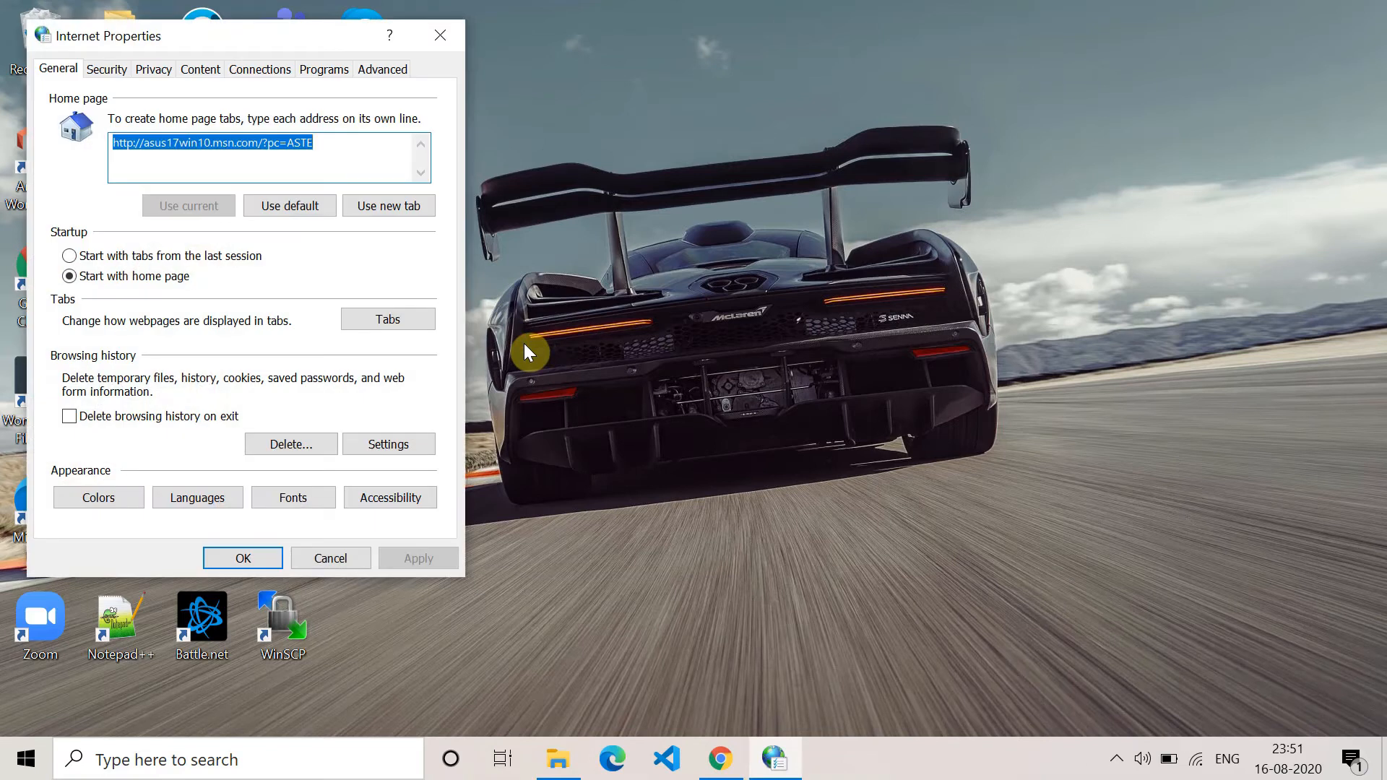
Check in Connections > LAN settings that no proxy server is used, then confirm.
{"action": "left_click", "coordinate": [259, 69]}
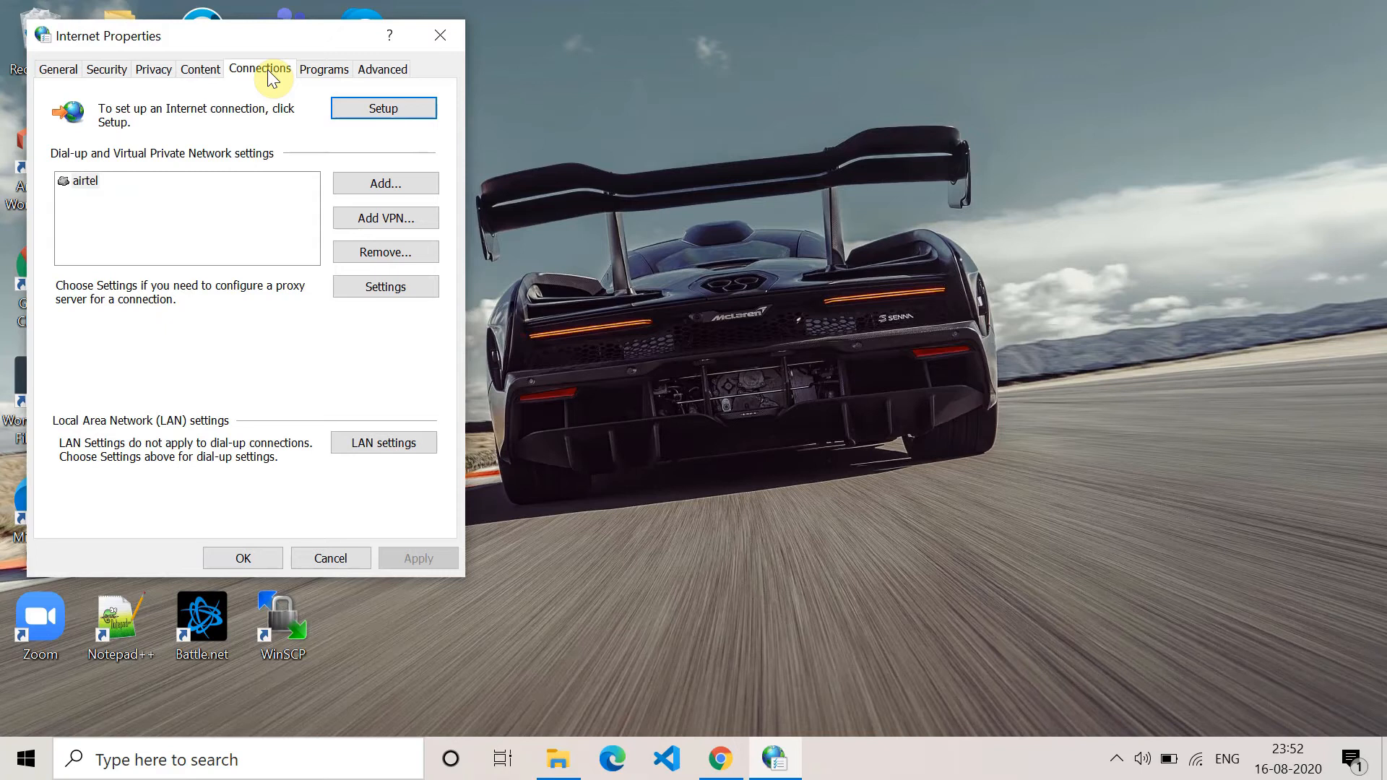
{"action": "mouse_move", "coordinate": [184, 459]}
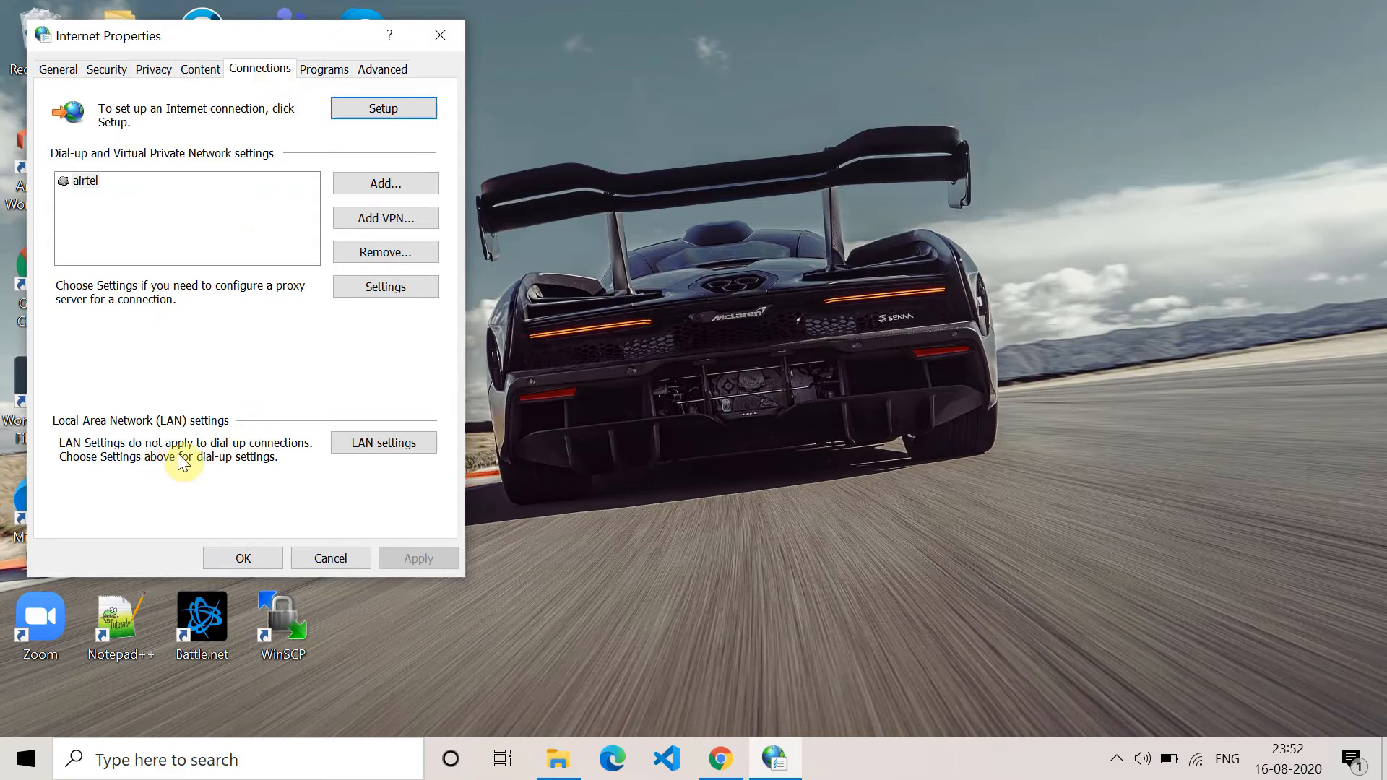
{"action": "left_click", "coordinate": [383, 443]}
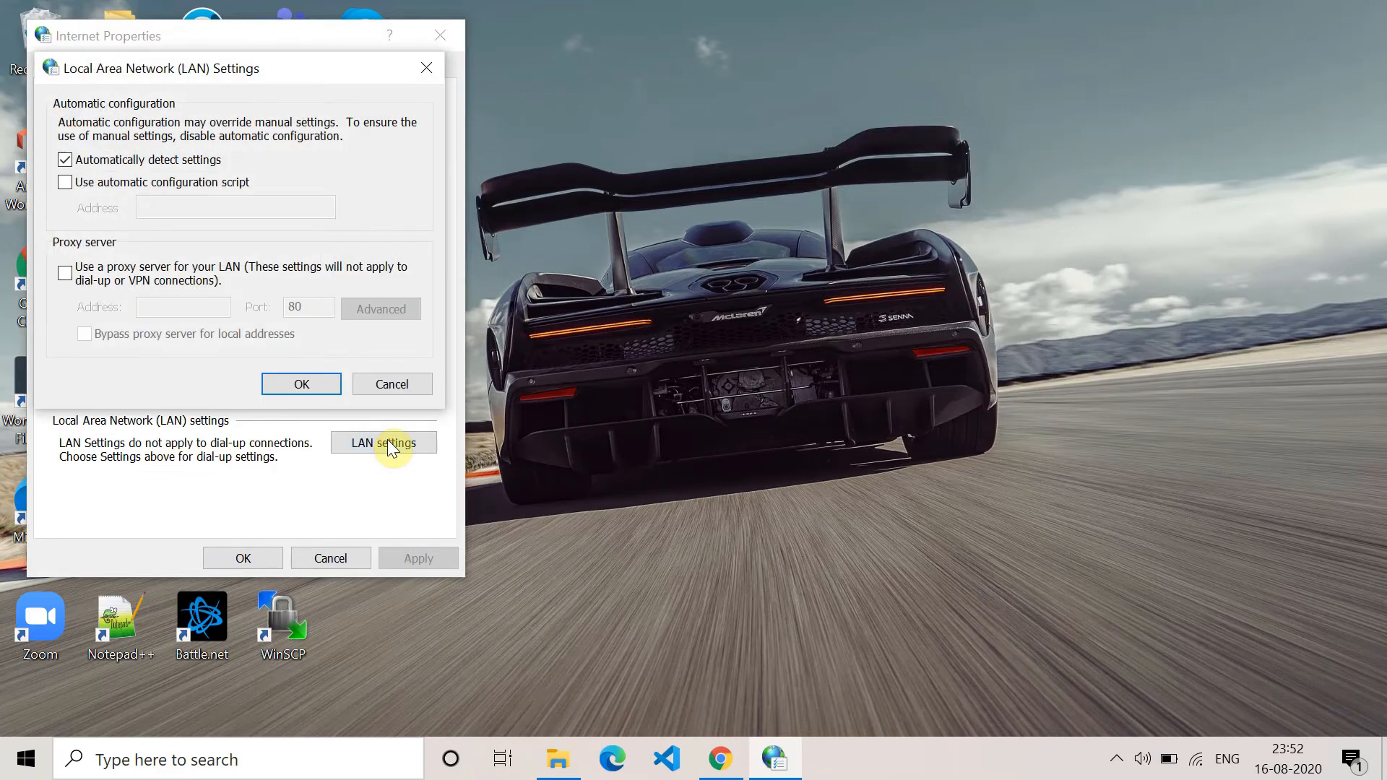
{"action": "mouse_move", "coordinate": [393, 324]}
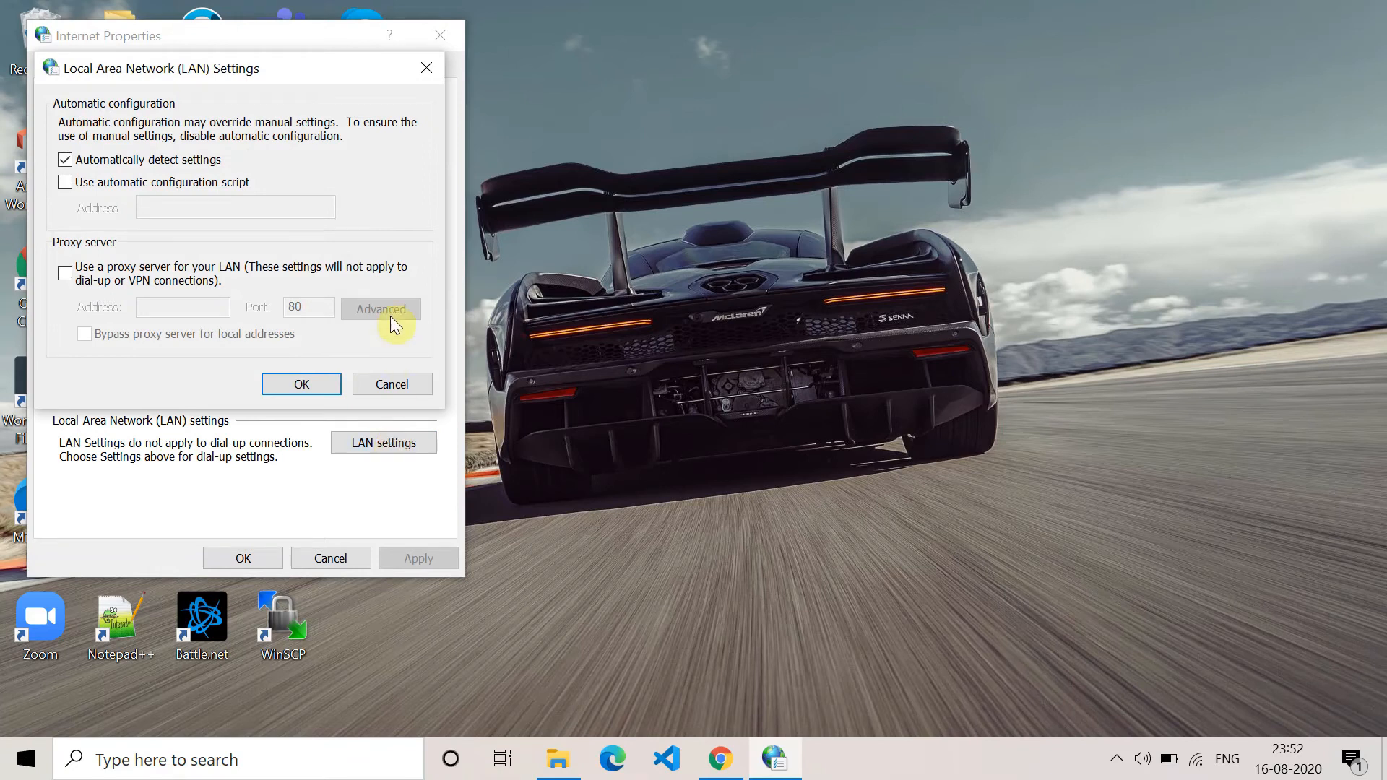
{"action": "mouse_move", "coordinate": [67, 300]}
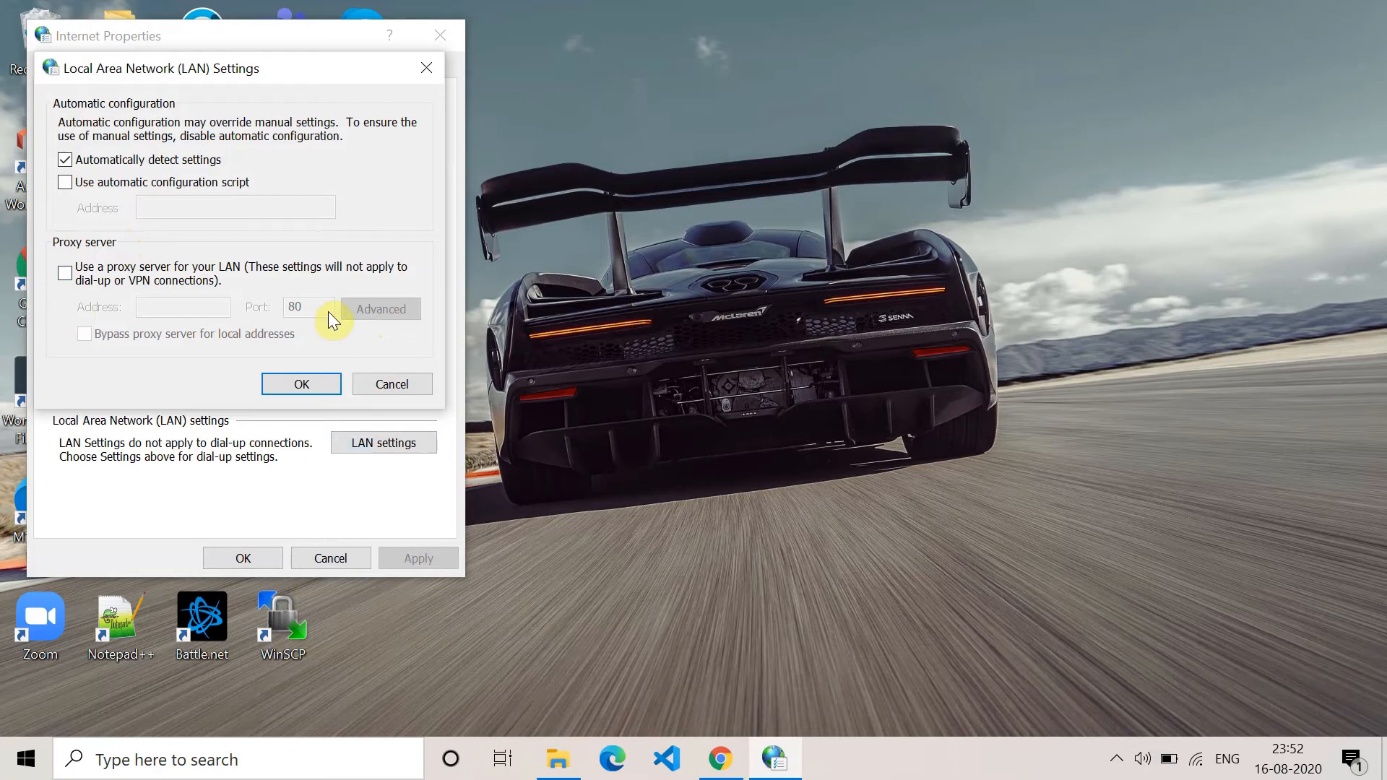
{"action": "mouse_move", "coordinate": [313, 289]}
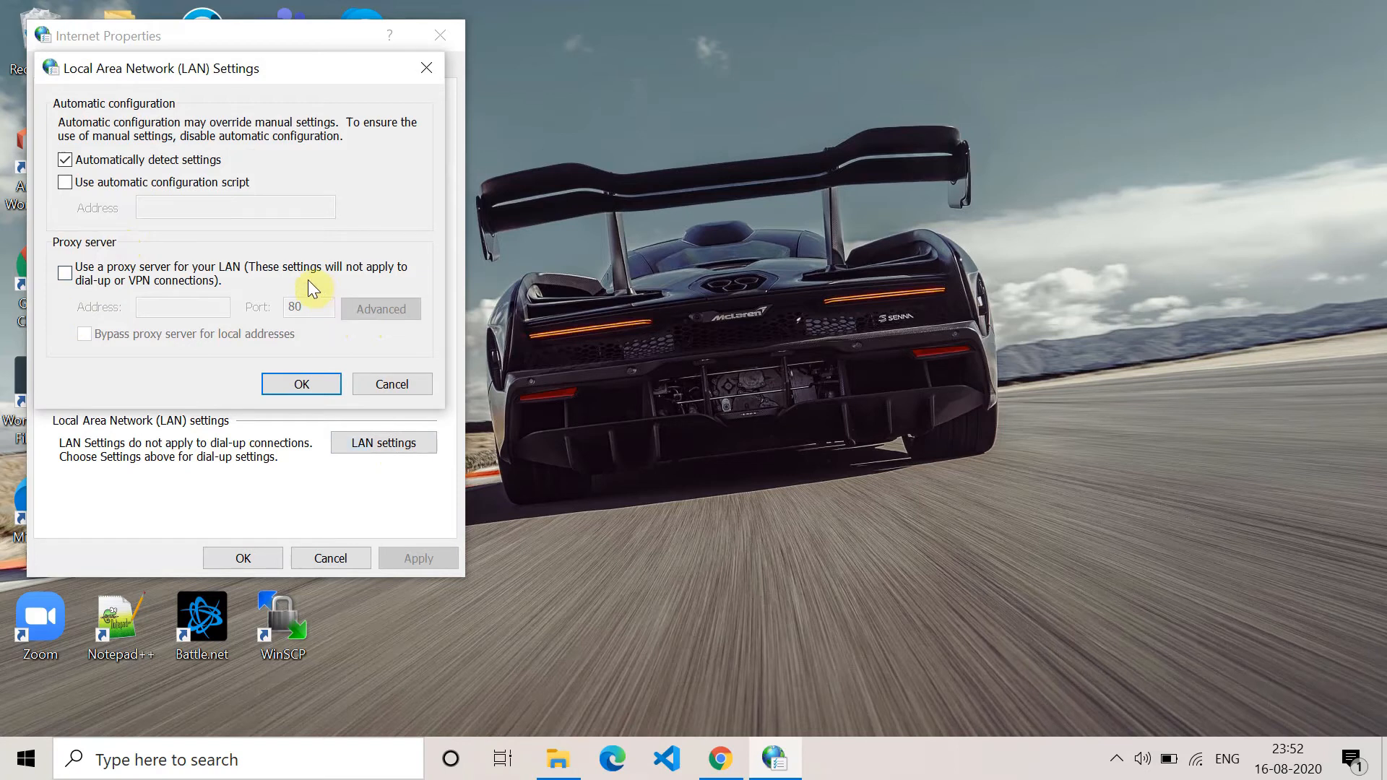
{"action": "mouse_move", "coordinate": [202, 288]}
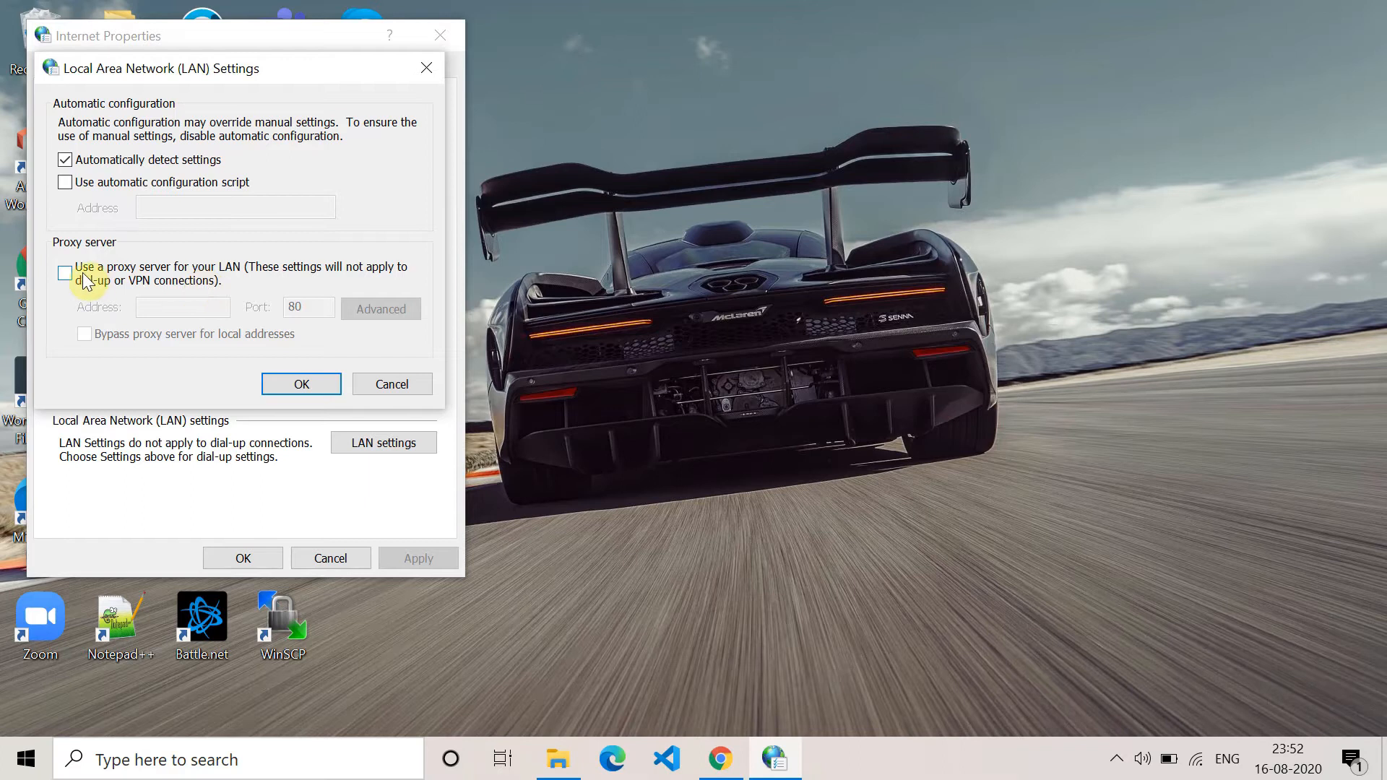
{"action": "left_click", "coordinate": [301, 384]}
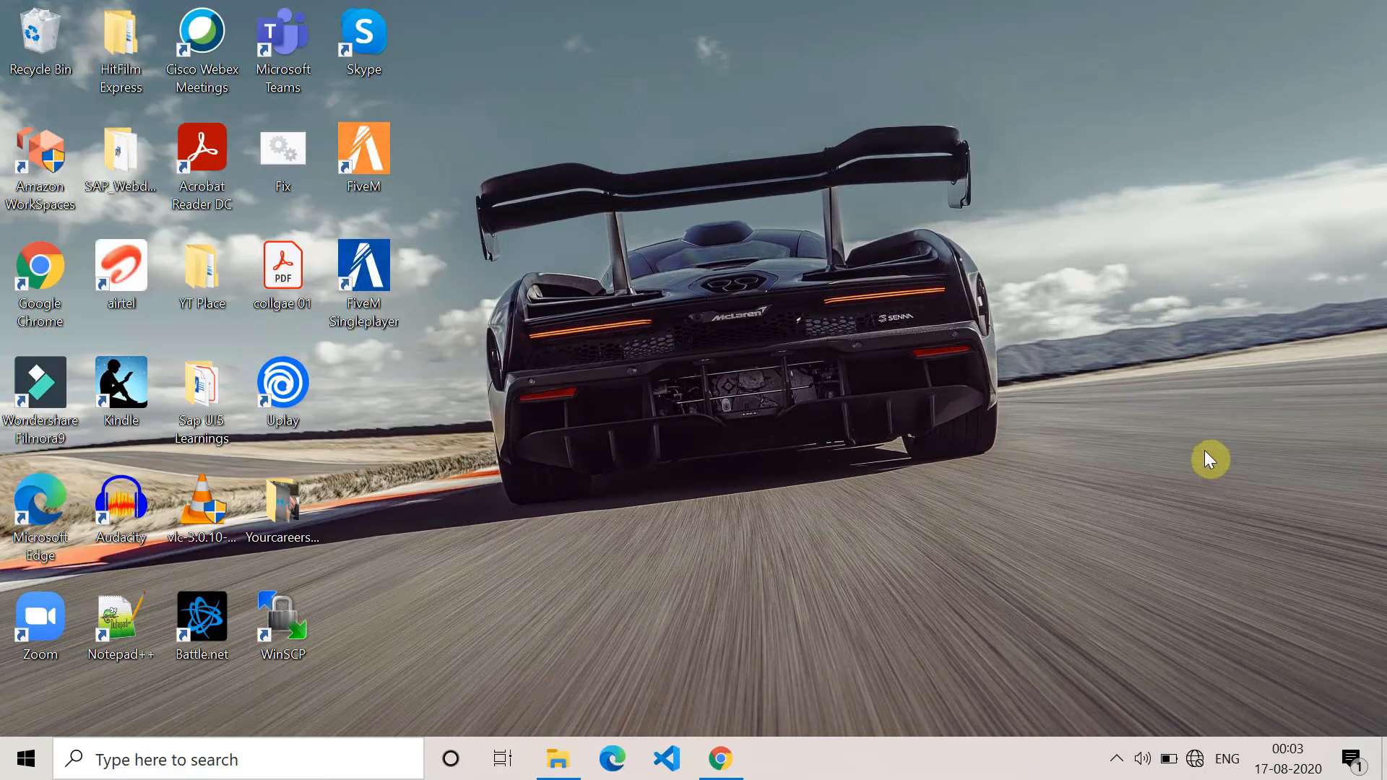
{"action": "mouse_move", "coordinate": [367, 637]}
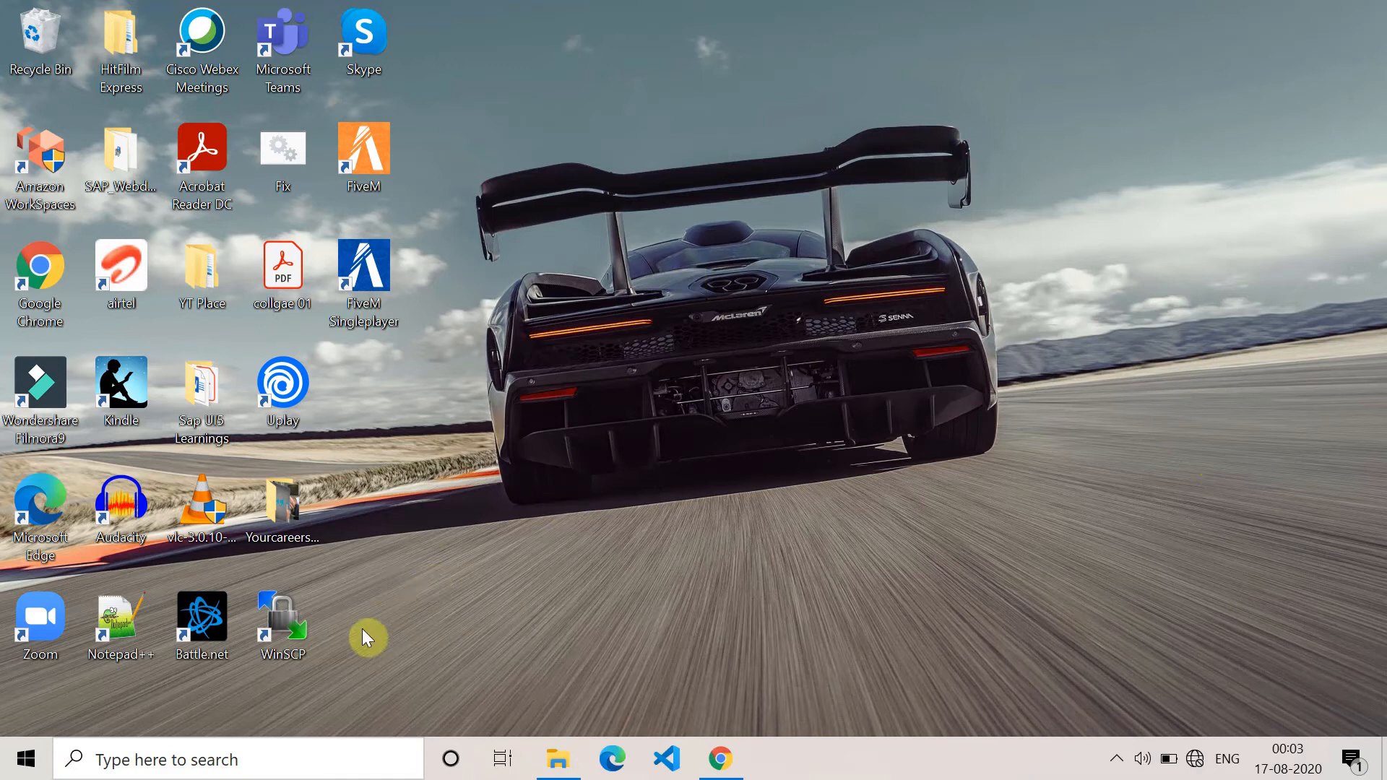
Open Control Panel showing its settings categories.
{"action": "left_click", "coordinate": [237, 759]}
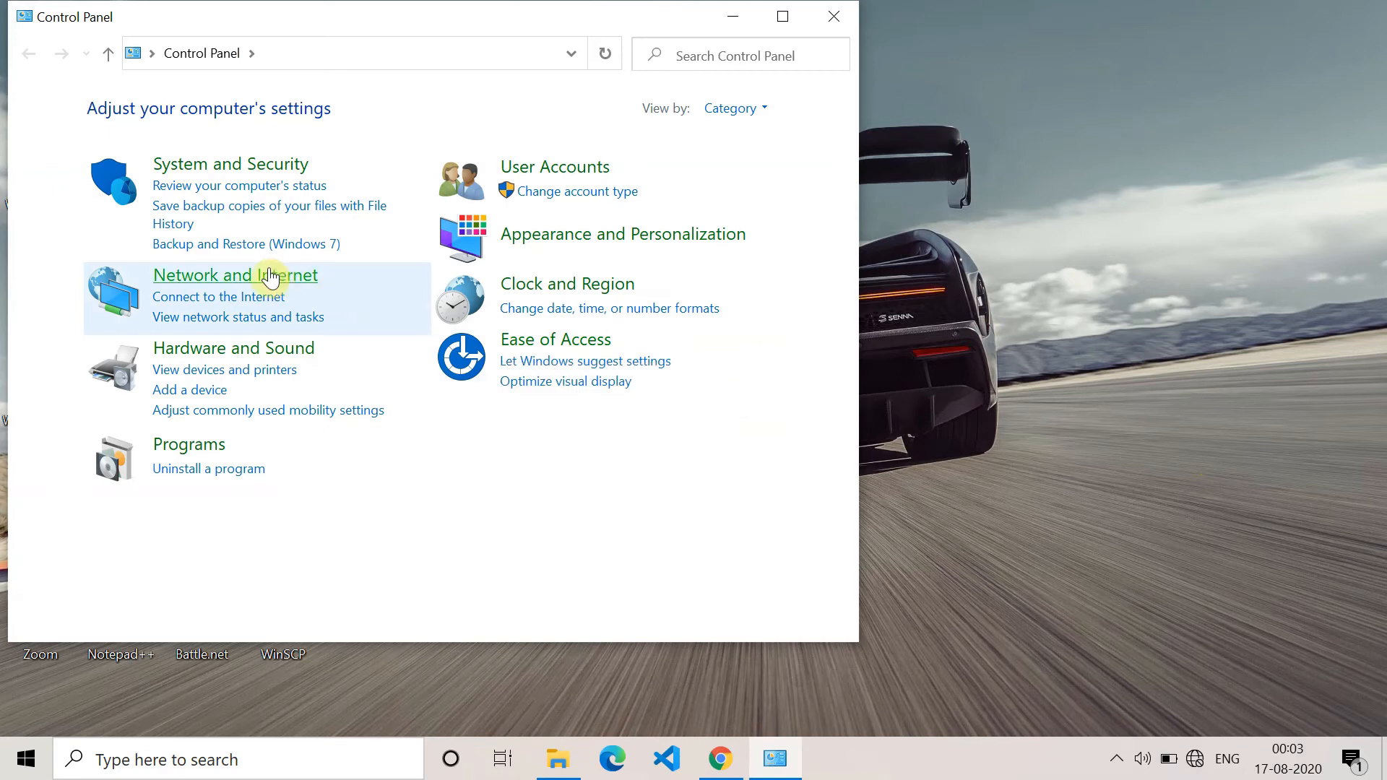
Navigate via Network and Sharing Center to the Network Connections adapter list.
{"action": "left_click", "coordinate": [234, 274]}
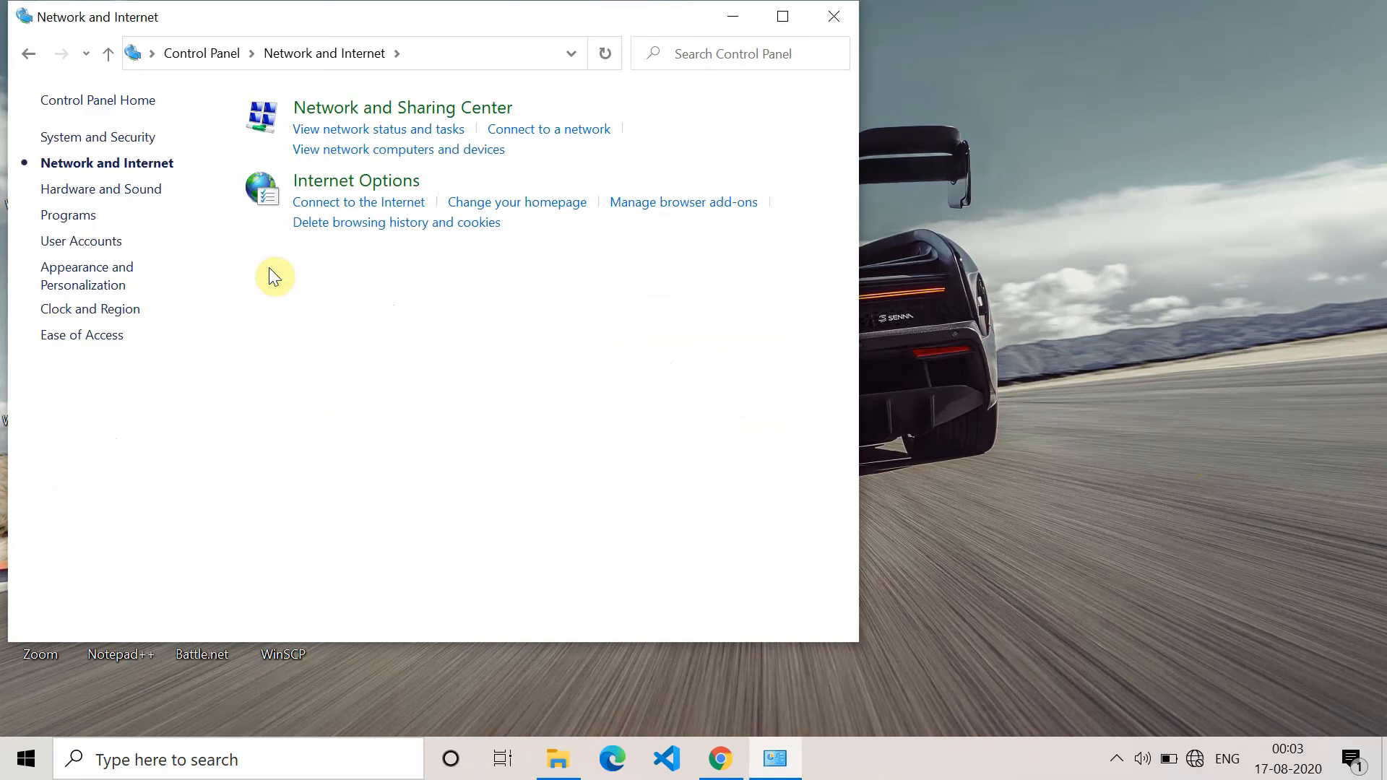
{"action": "left_click", "coordinate": [401, 107]}
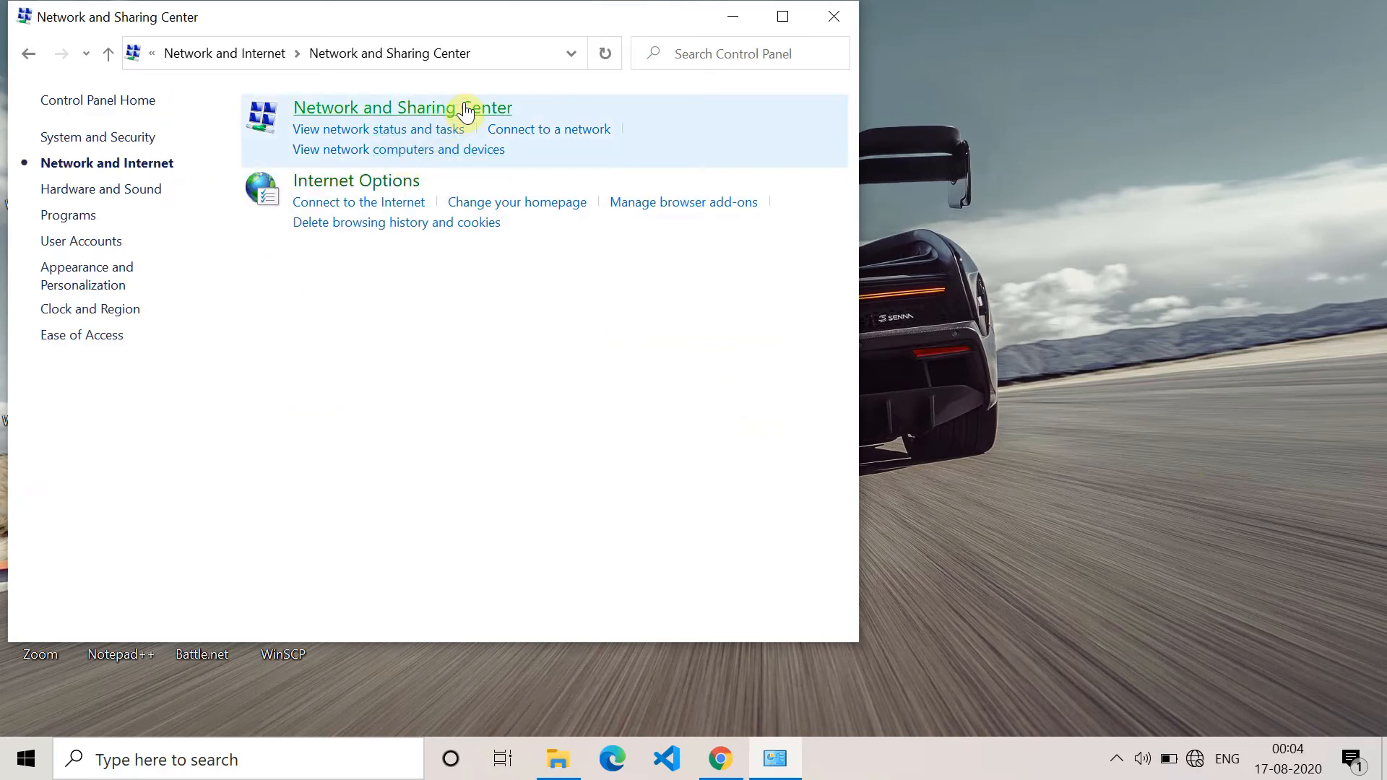
{"action": "left_click", "coordinate": [401, 107]}
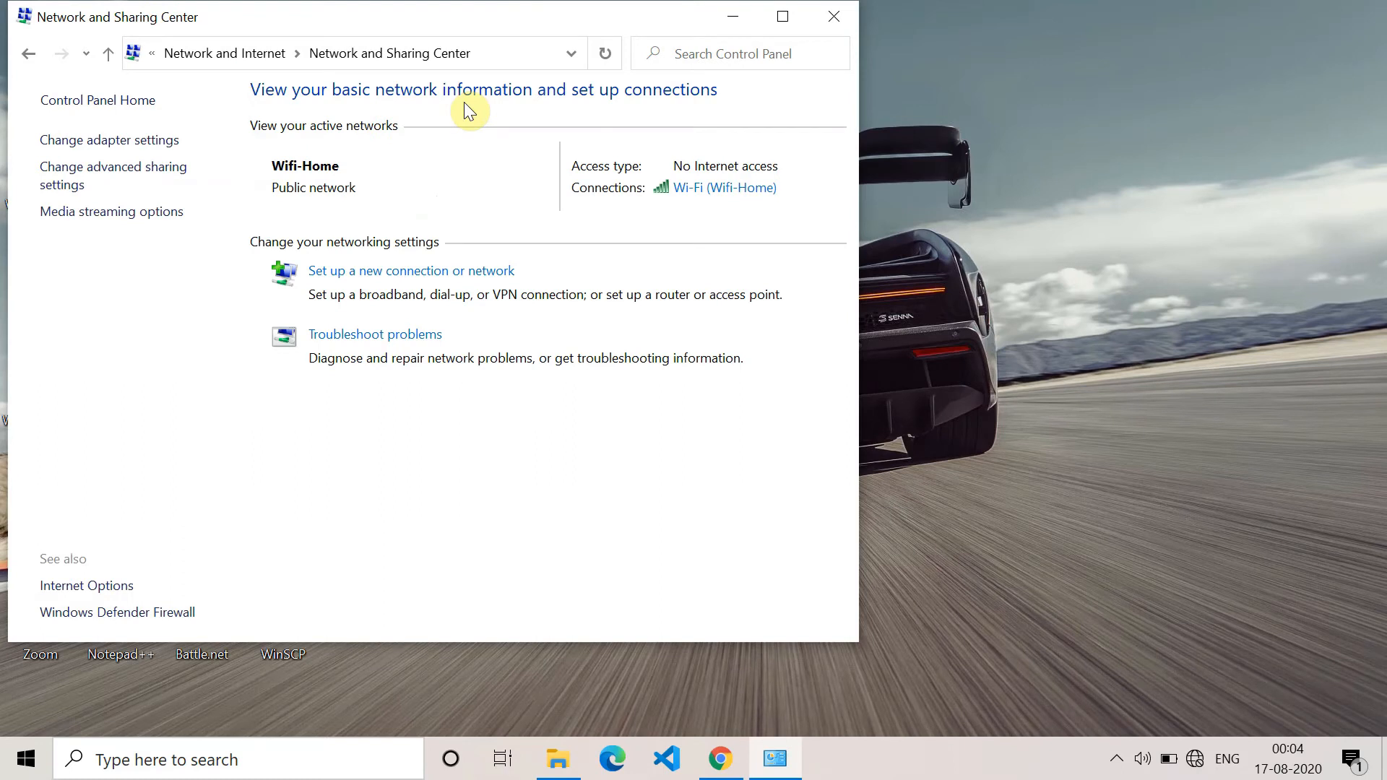
{"action": "mouse_move", "coordinate": [151, 137]}
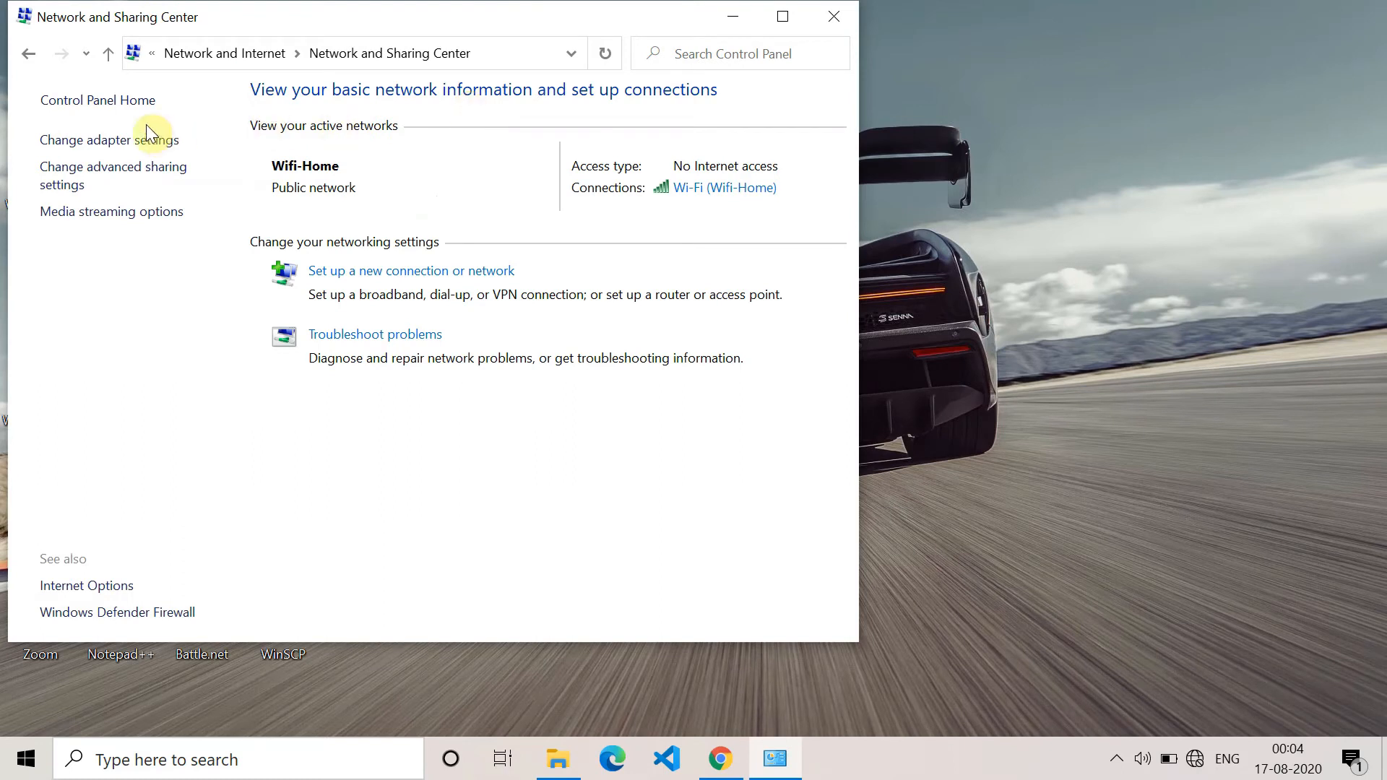
{"action": "left_click", "coordinate": [108, 140]}
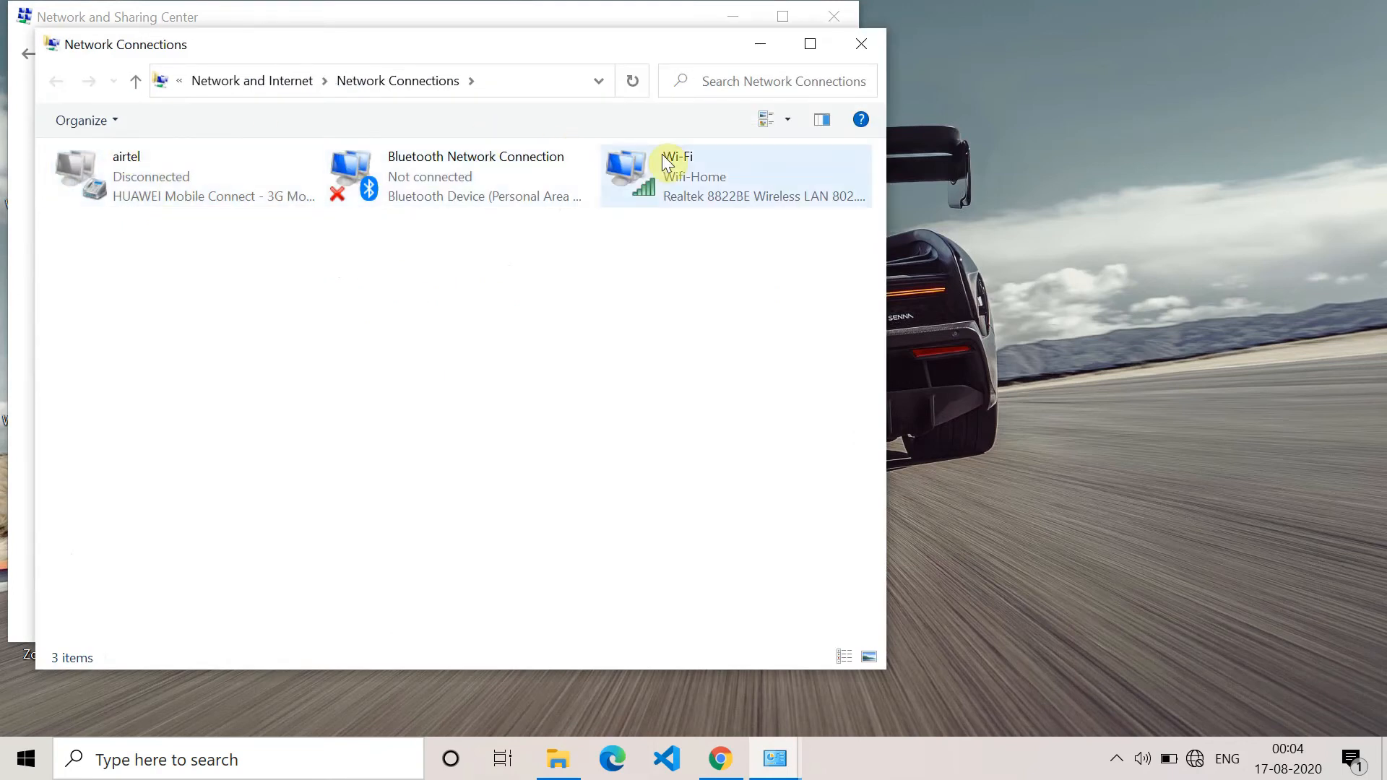
Open the Wi-Fi adapter's Properties and select Internet Protocol Version 4 (TCP/IPv4).
{"action": "right_click", "coordinate": [676, 175]}
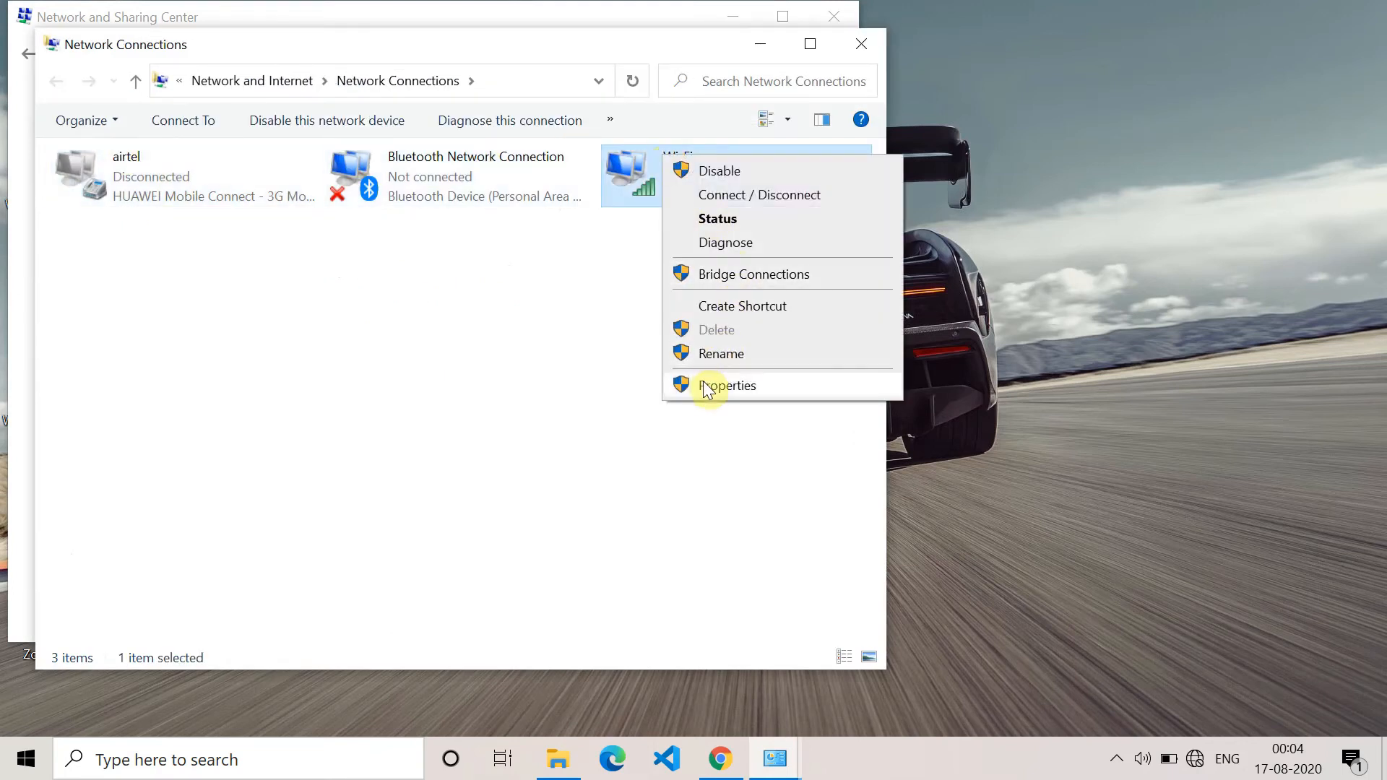
{"action": "left_click", "coordinate": [727, 385]}
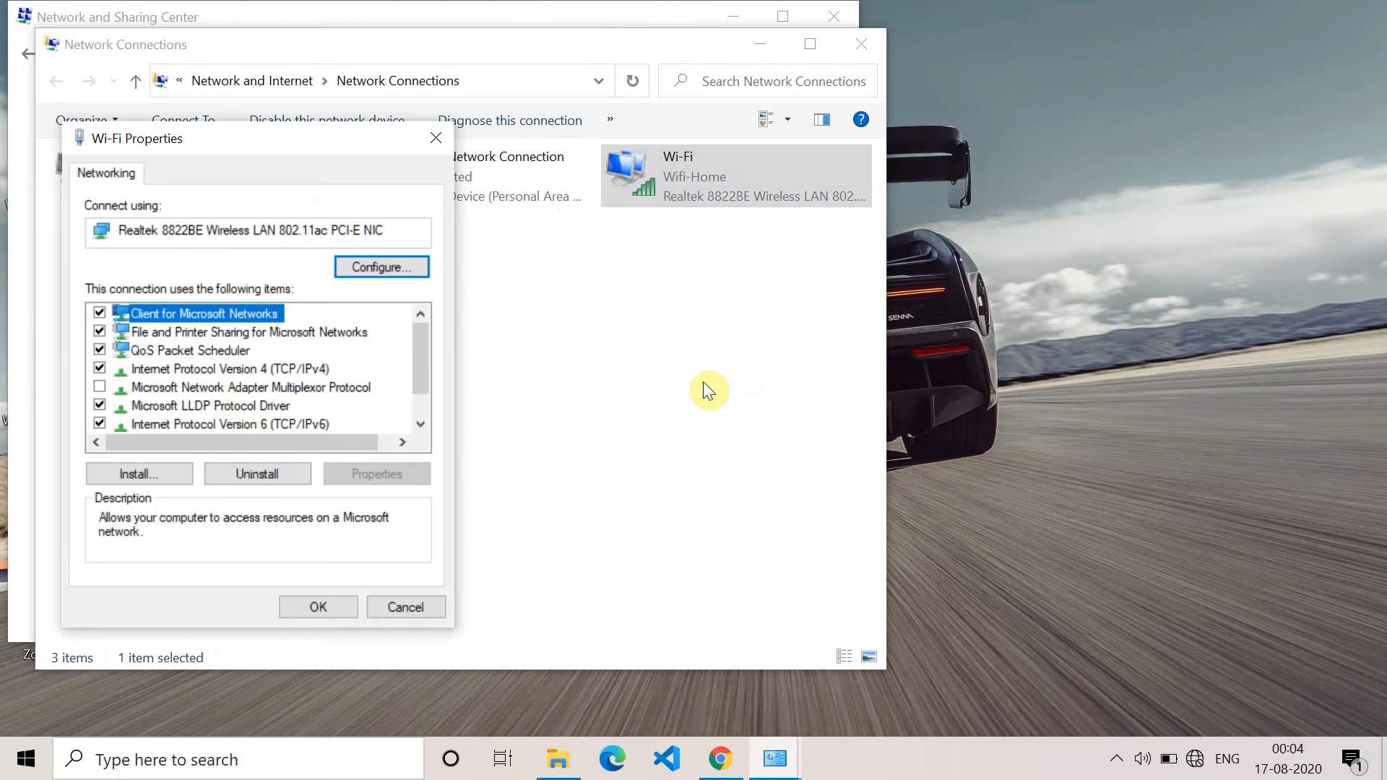
{"action": "mouse_move", "coordinate": [263, 369]}
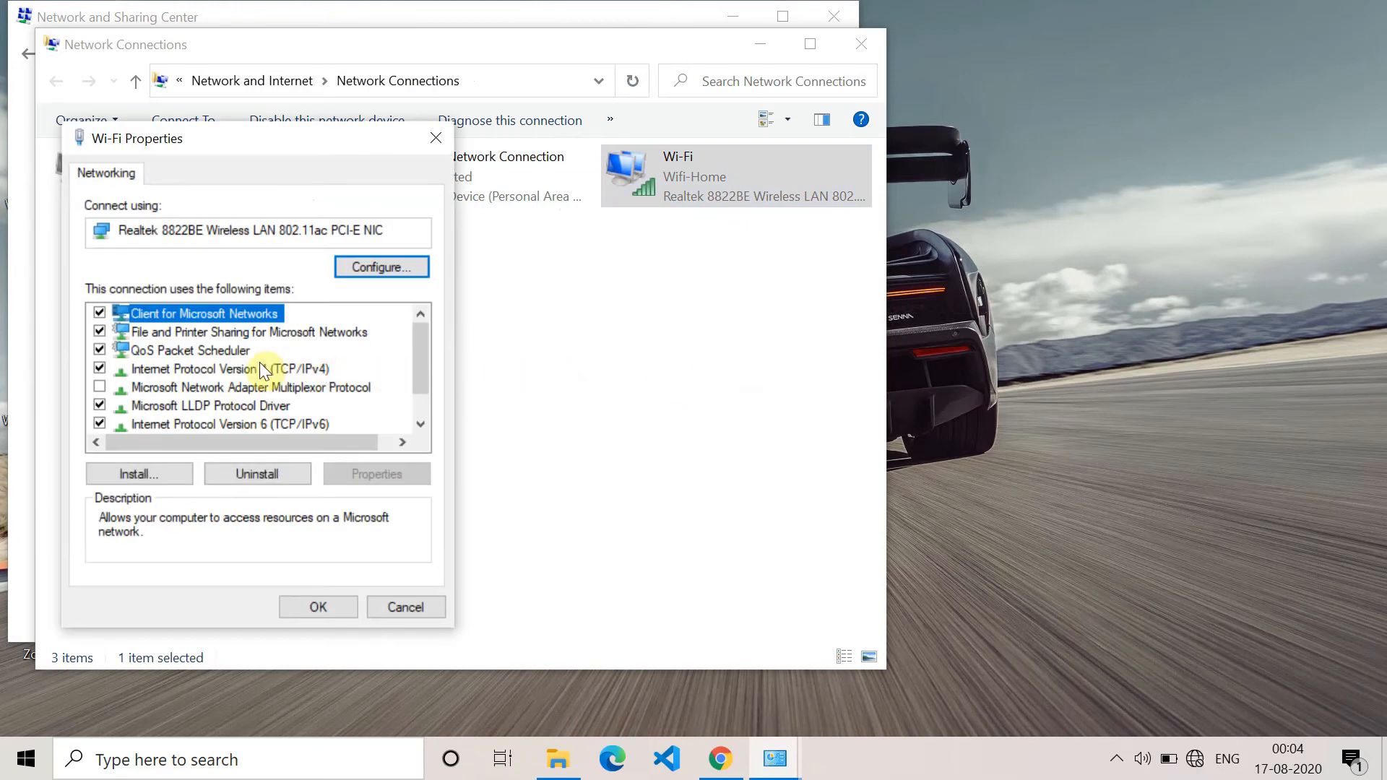
{"action": "left_click", "coordinate": [230, 369]}
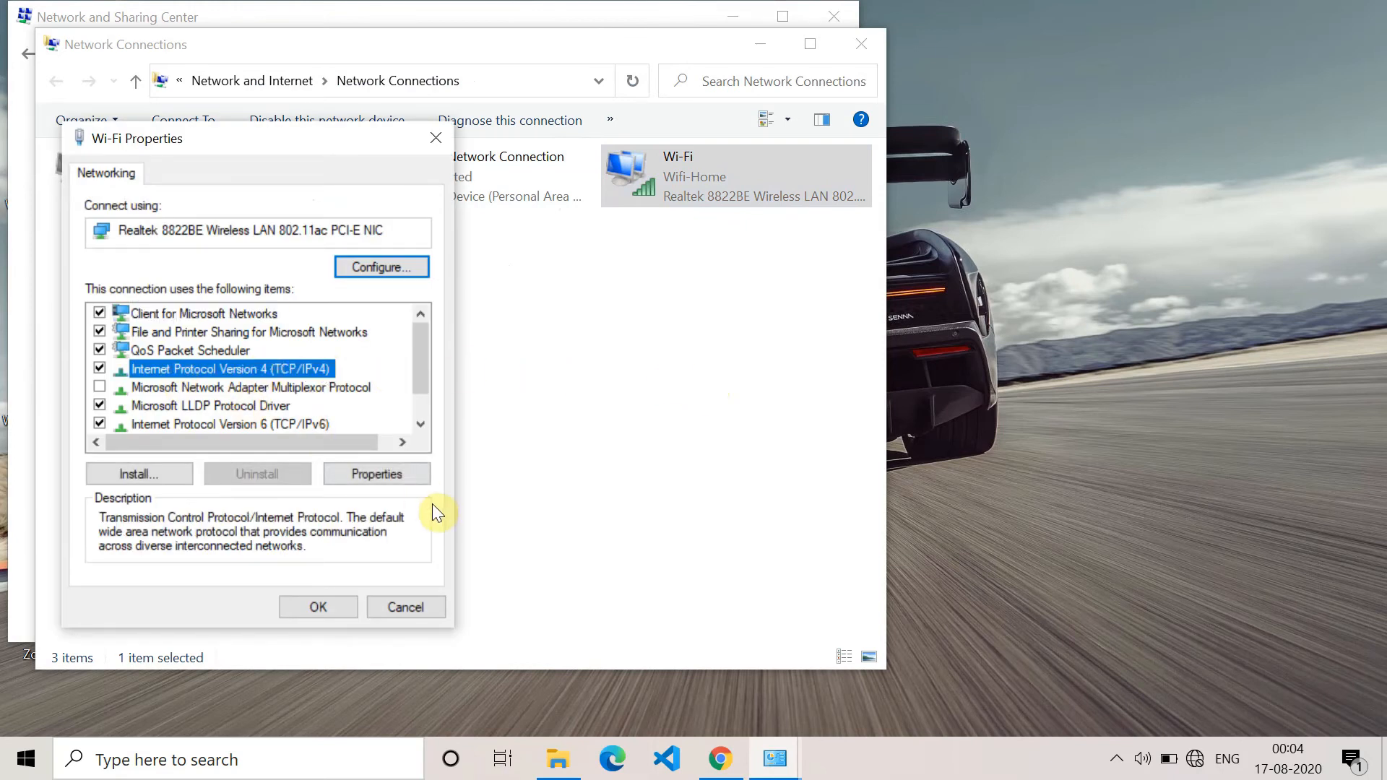
Set the Wi-Fi IPv4 DNS servers manually to 8.8.8.8 and 8.8.4.4 and confirm with OK.
{"action": "left_click", "coordinate": [378, 475]}
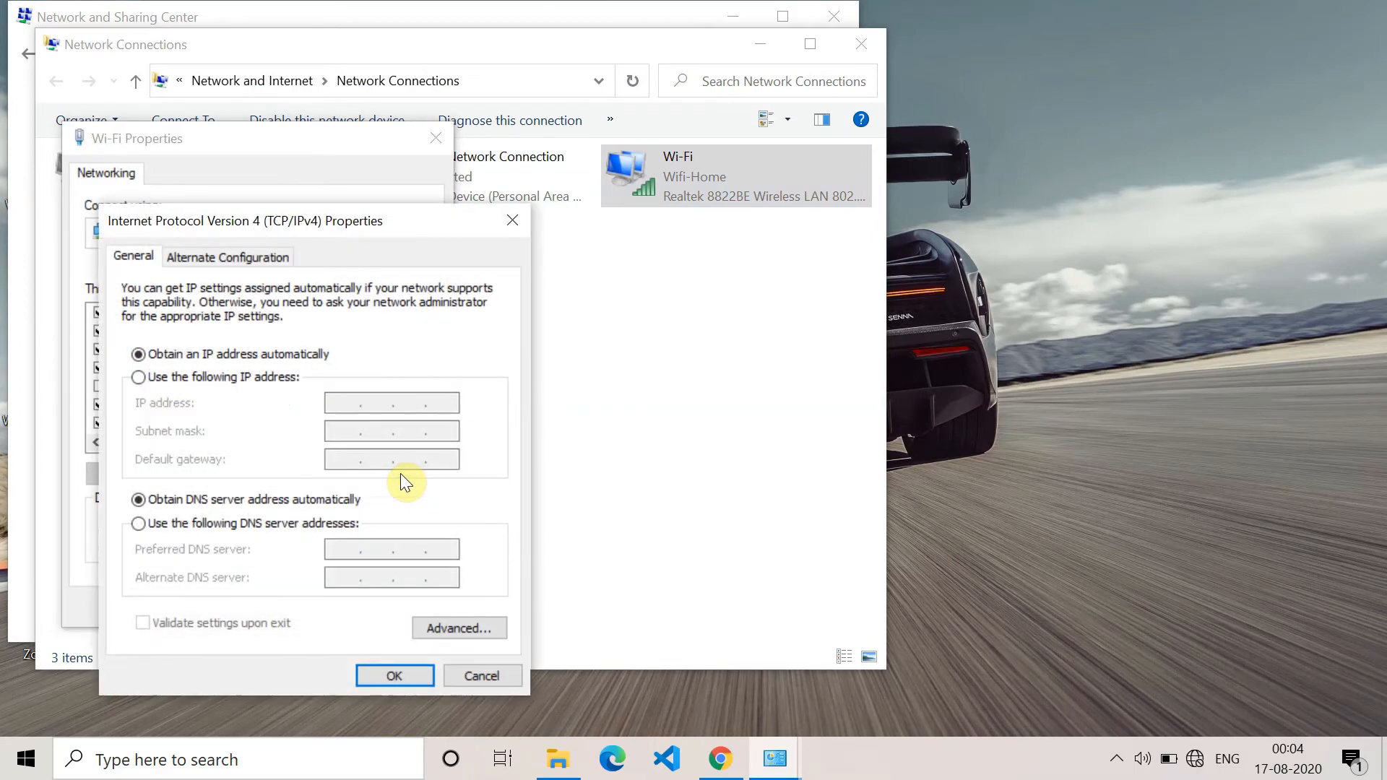
{"action": "left_click", "coordinate": [139, 524]}
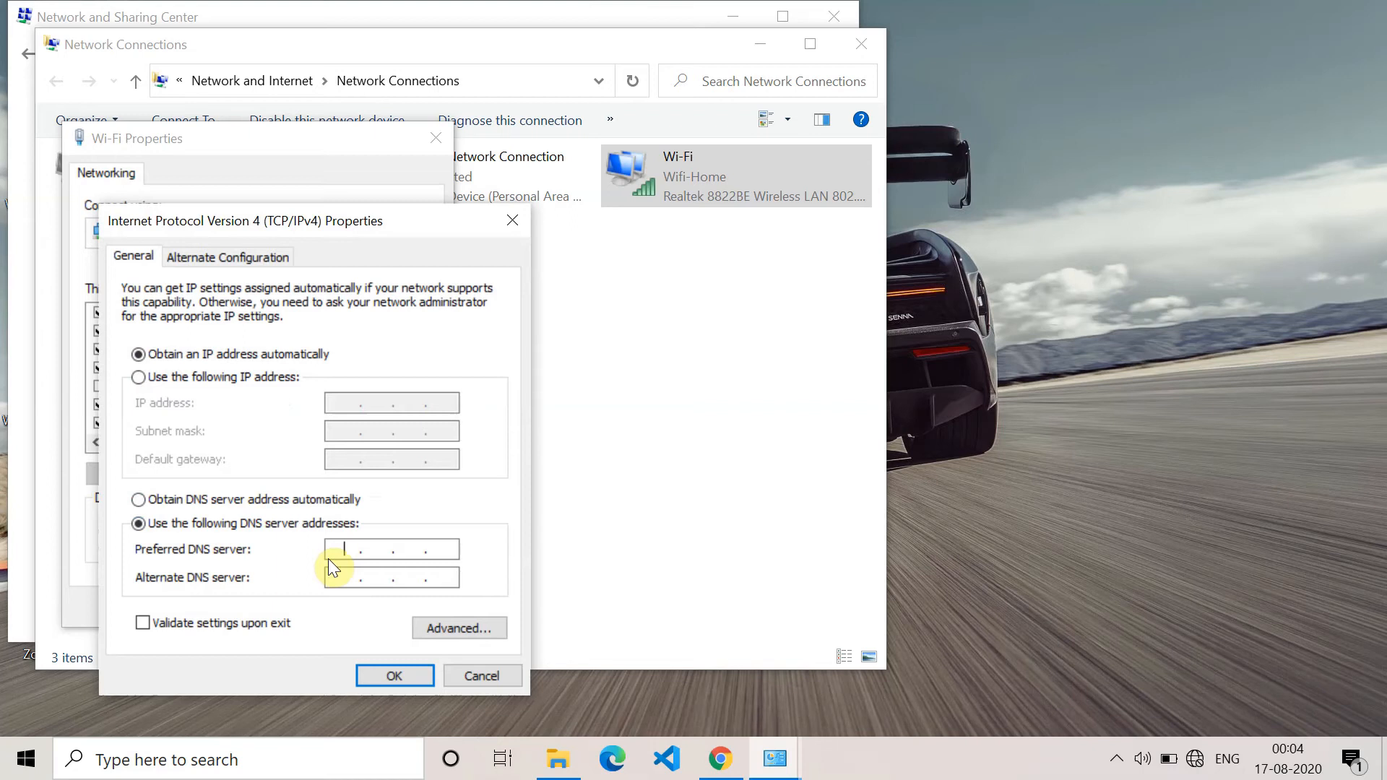
{"action": "type", "text": "8"}
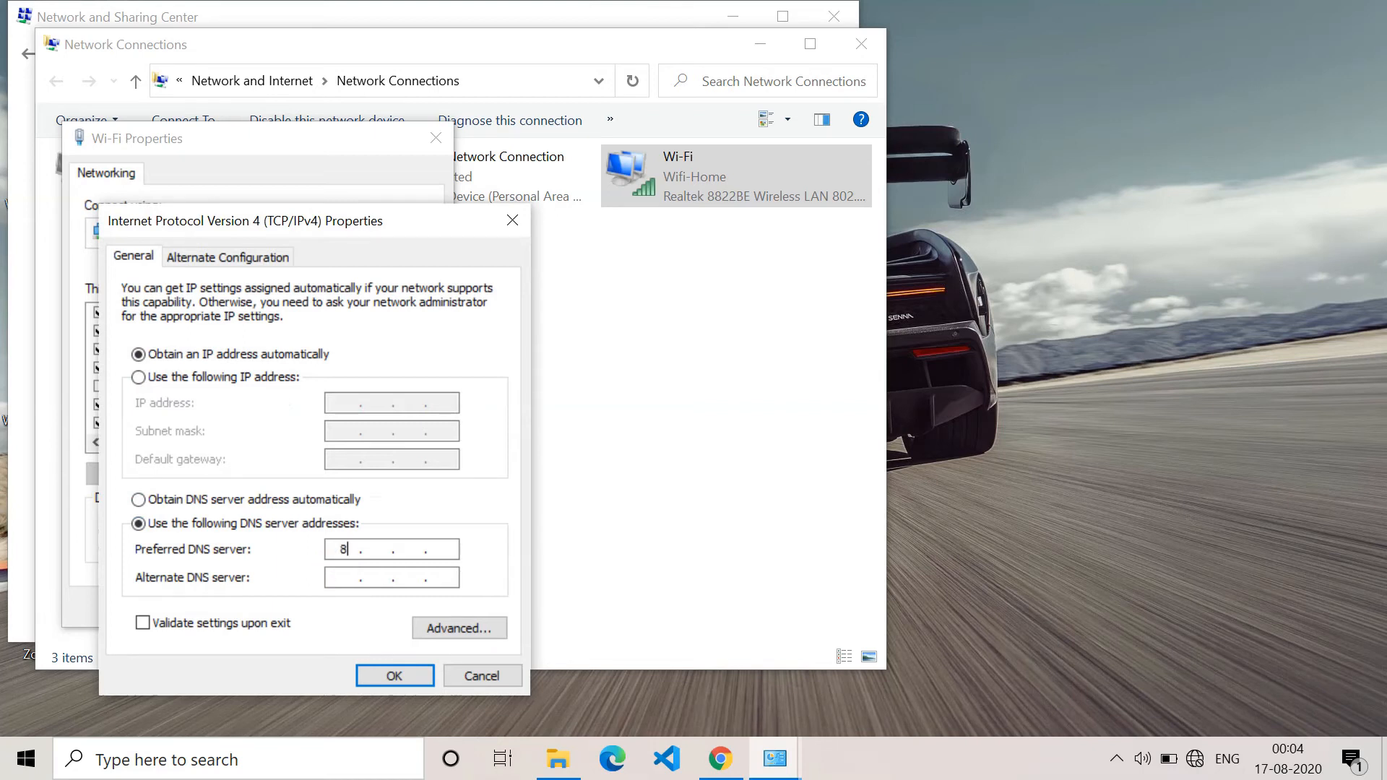
{"action": "type", "text": "8.8.8"}
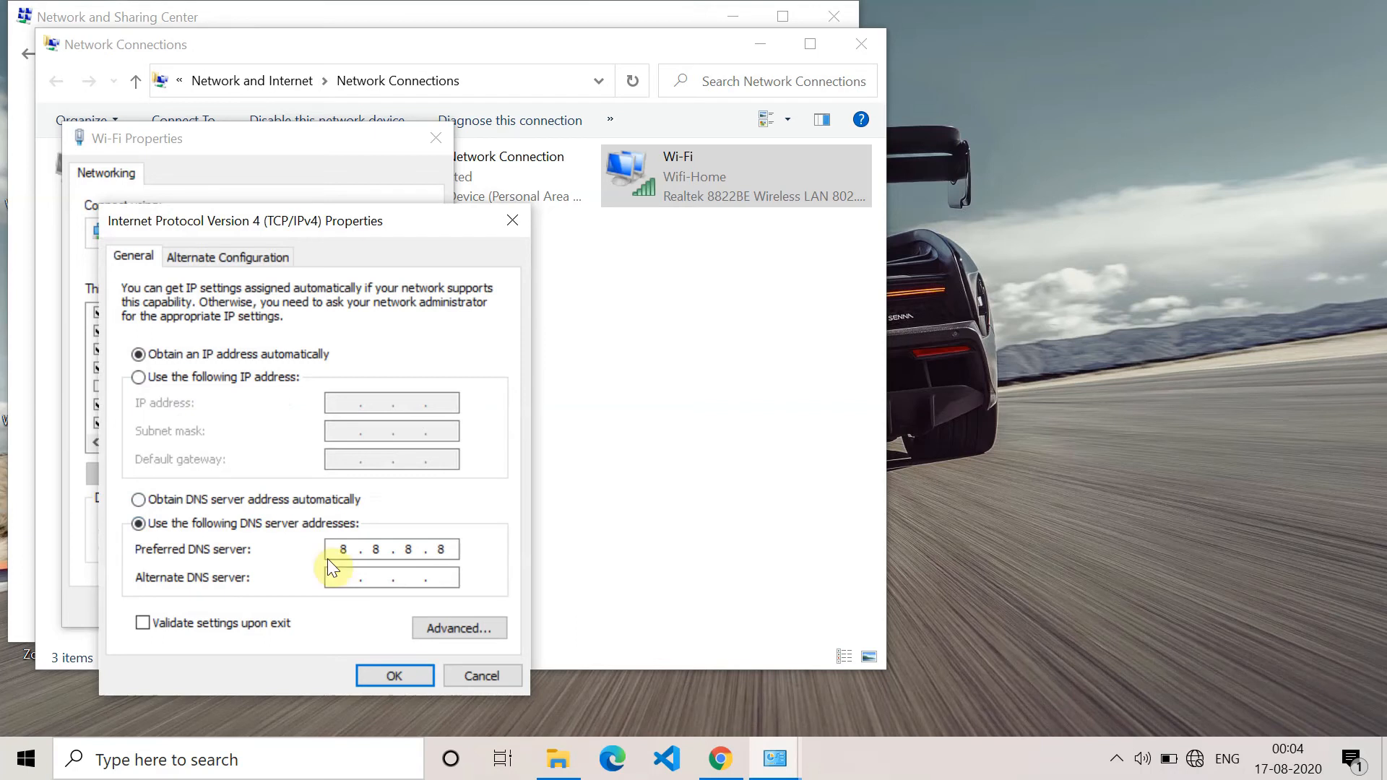
{"action": "type", "text": "8..."}
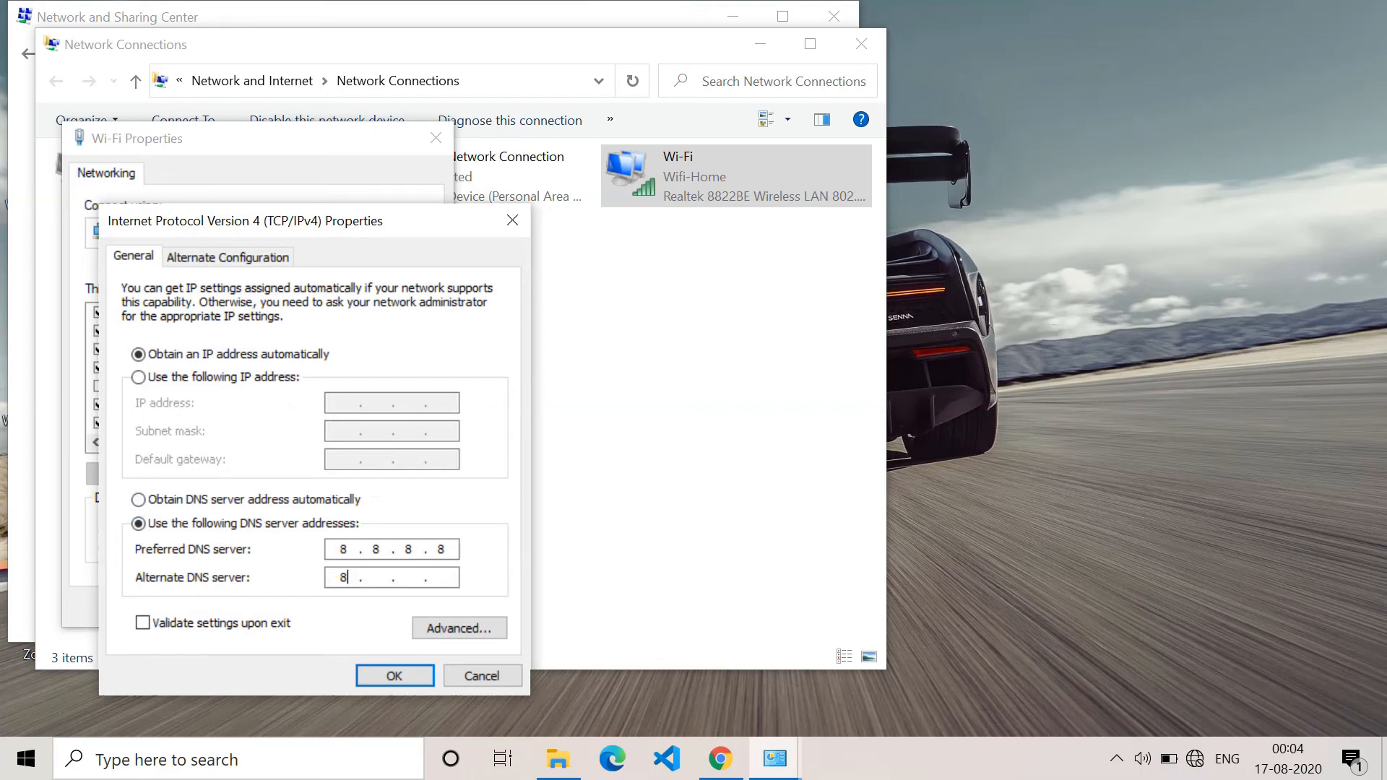
{"action": "type", "text": "8."}
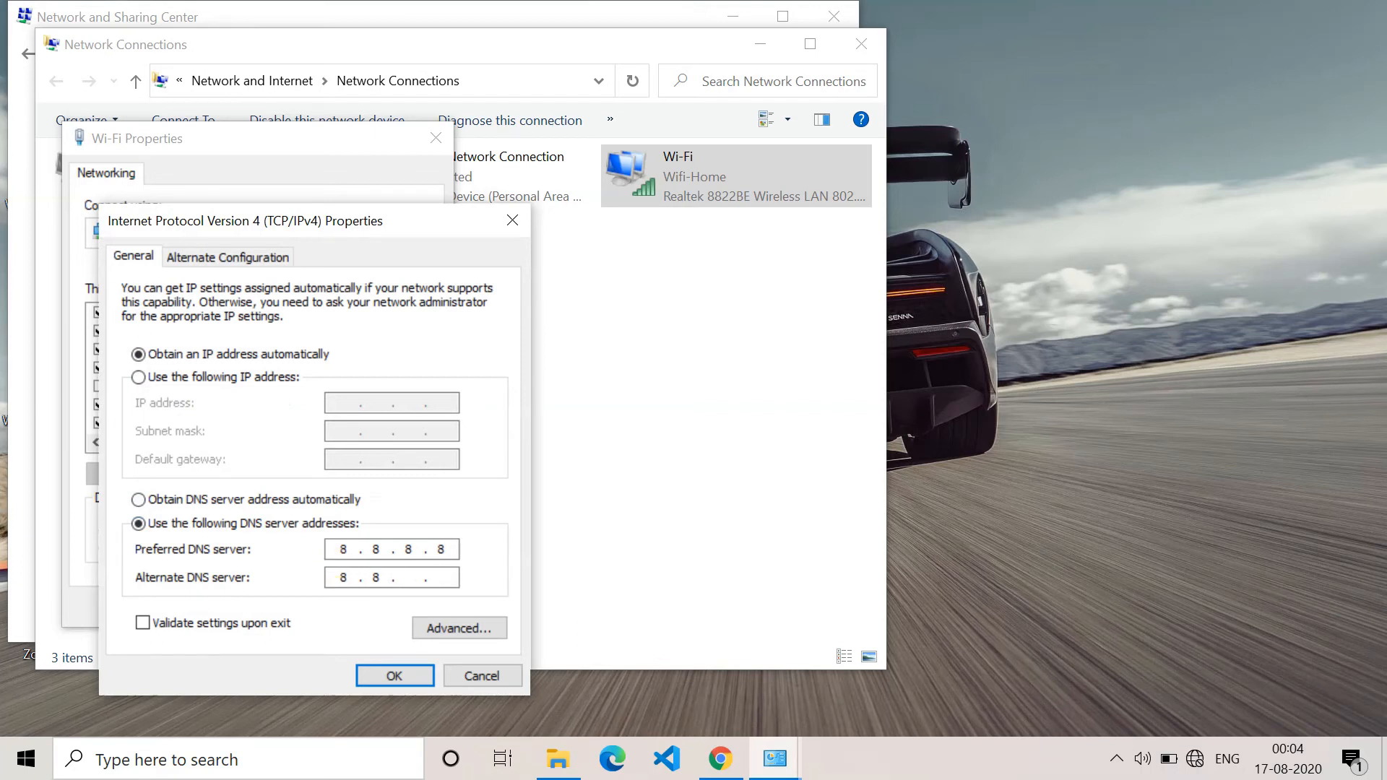
{"action": "type", "text": "4"}
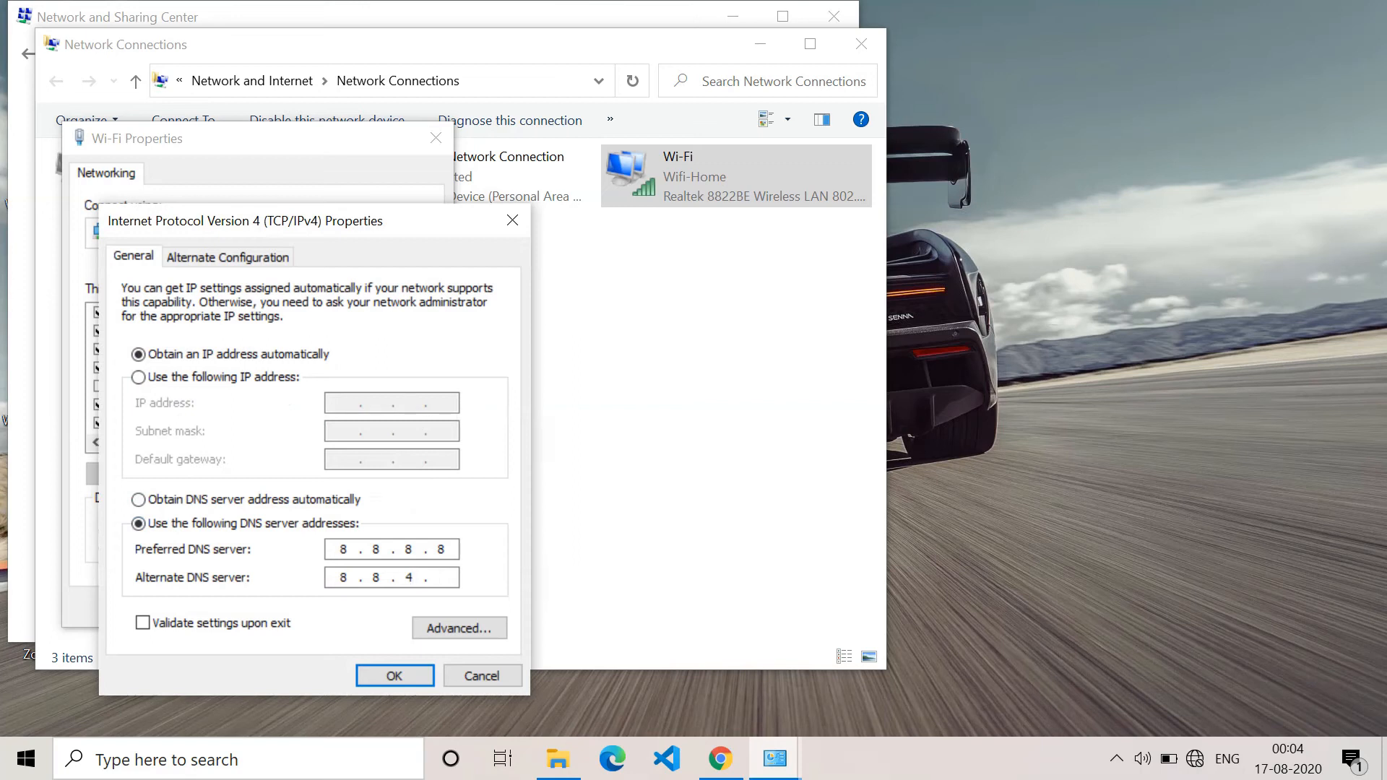
{"action": "type", "text": "4"}
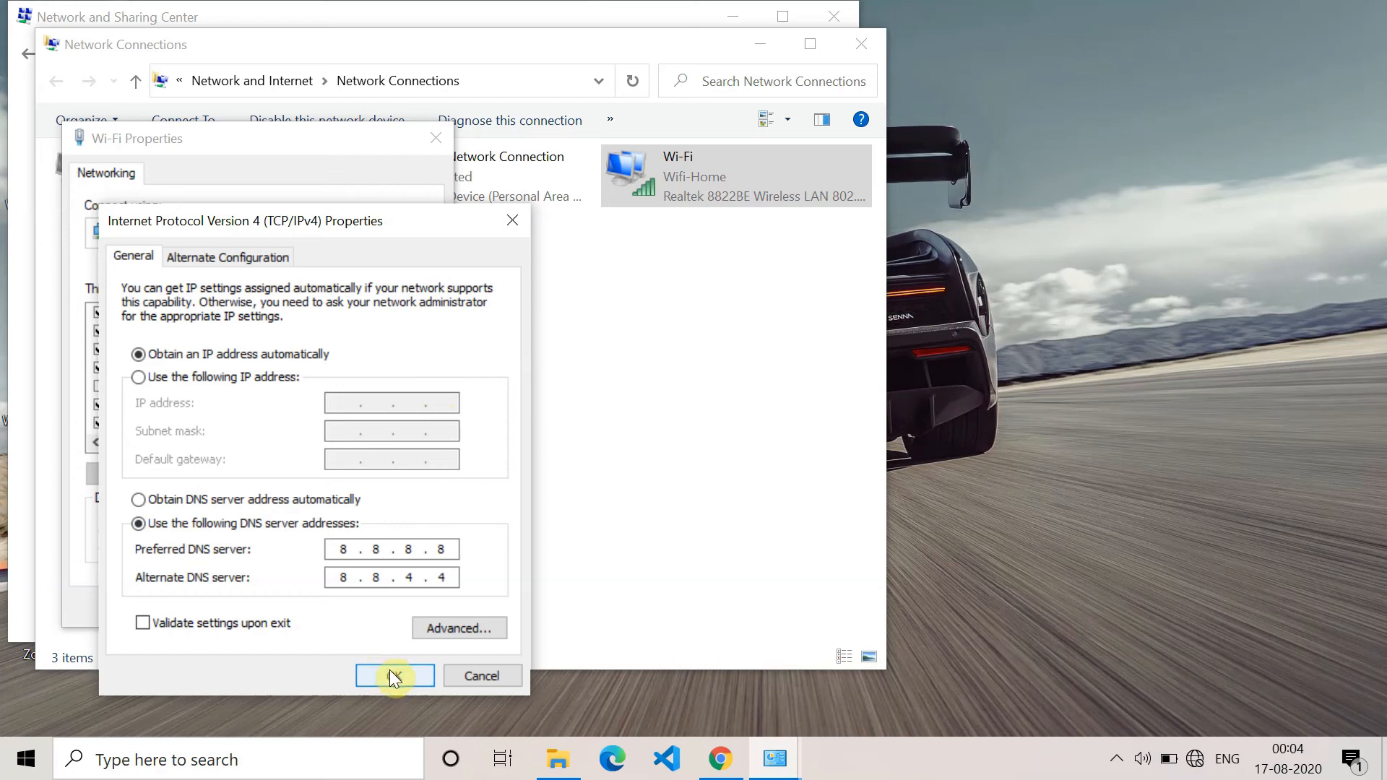
{"action": "left_click", "coordinate": [395, 676]}
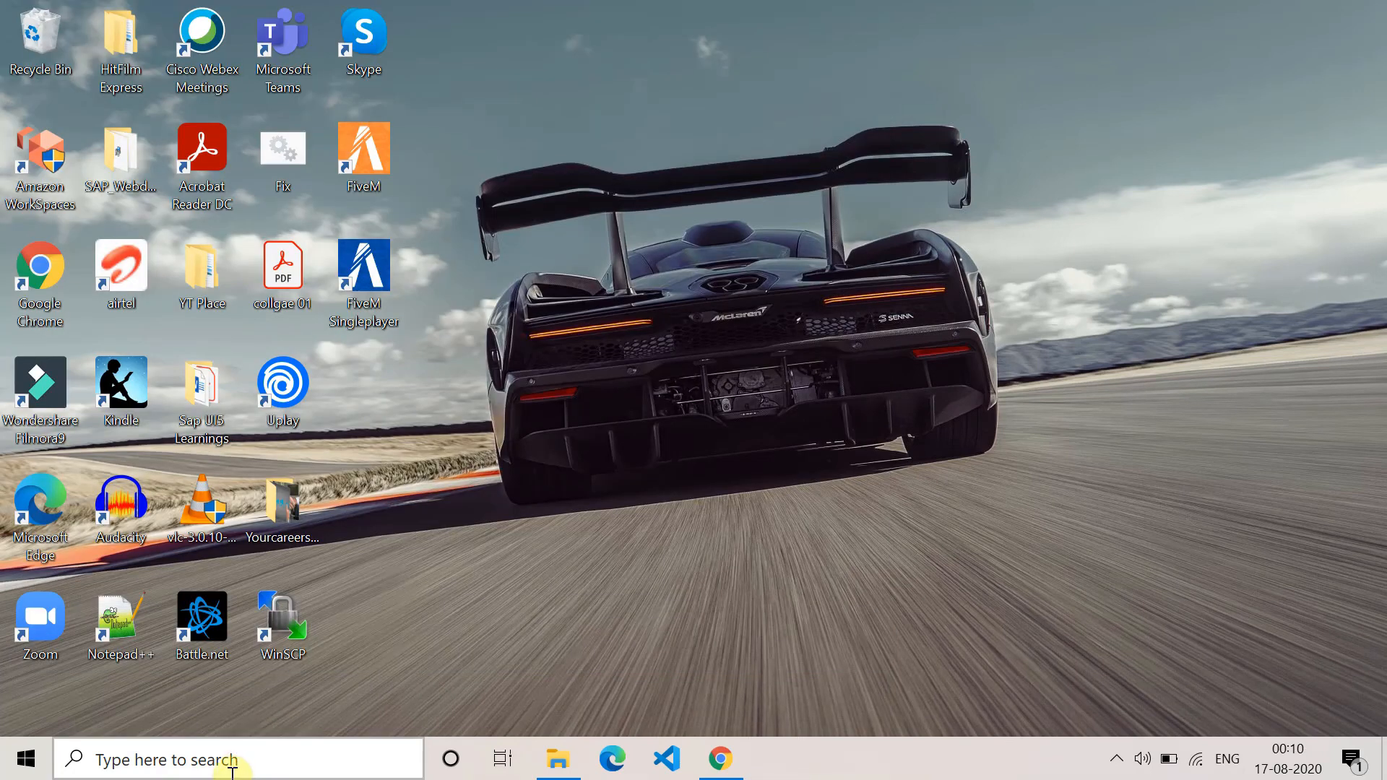
Search 'virus' and open Virus & threat protection in Windows Security.
{"action": "type", "text": "virus"}
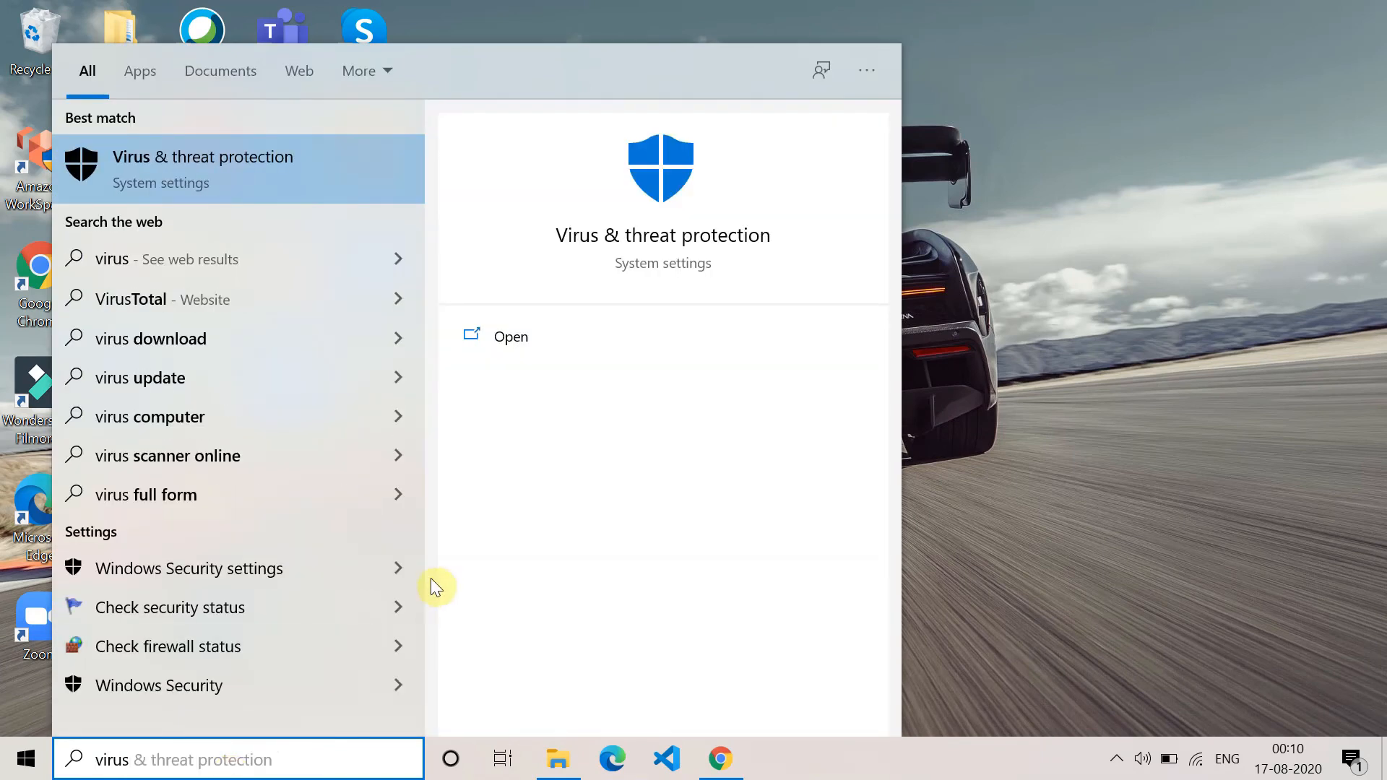
{"action": "mouse_move", "coordinate": [518, 336]}
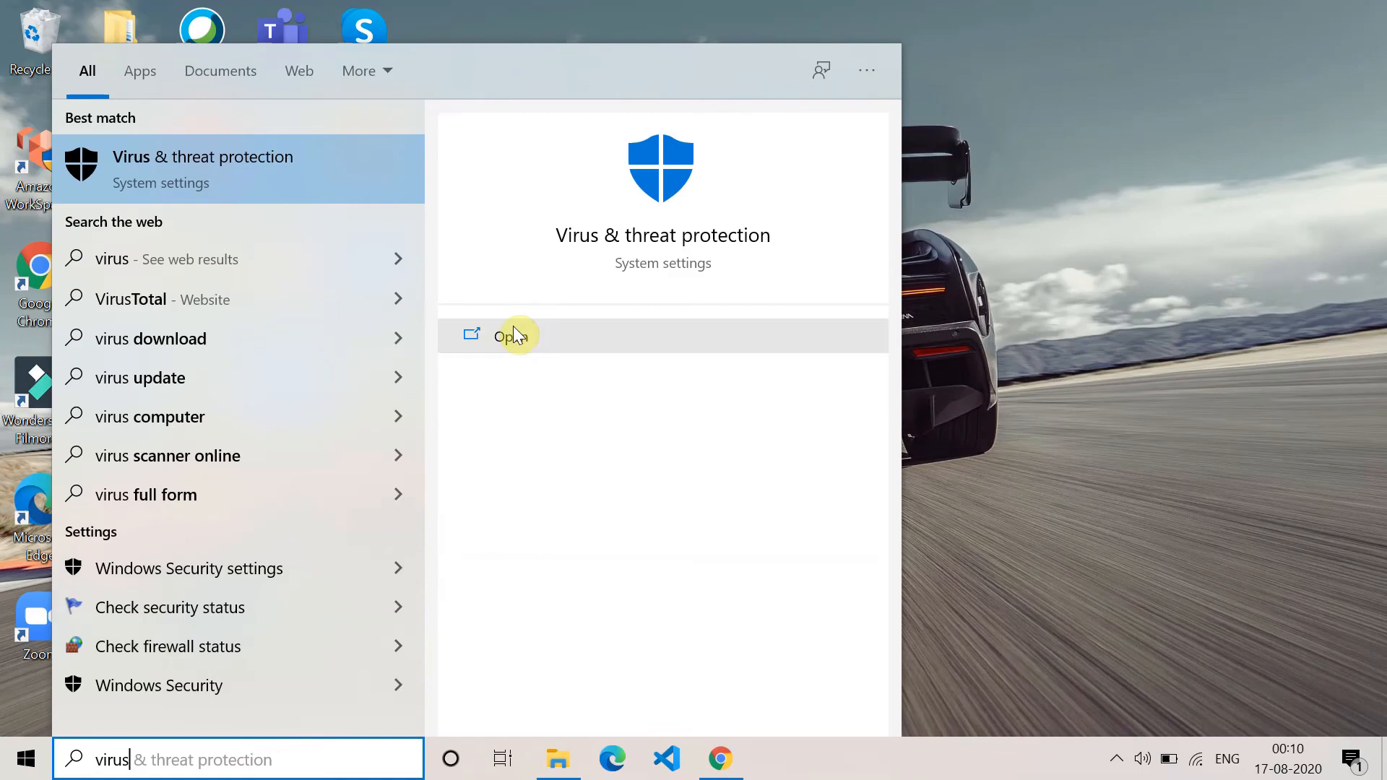
{"action": "left_click", "coordinate": [503, 336]}
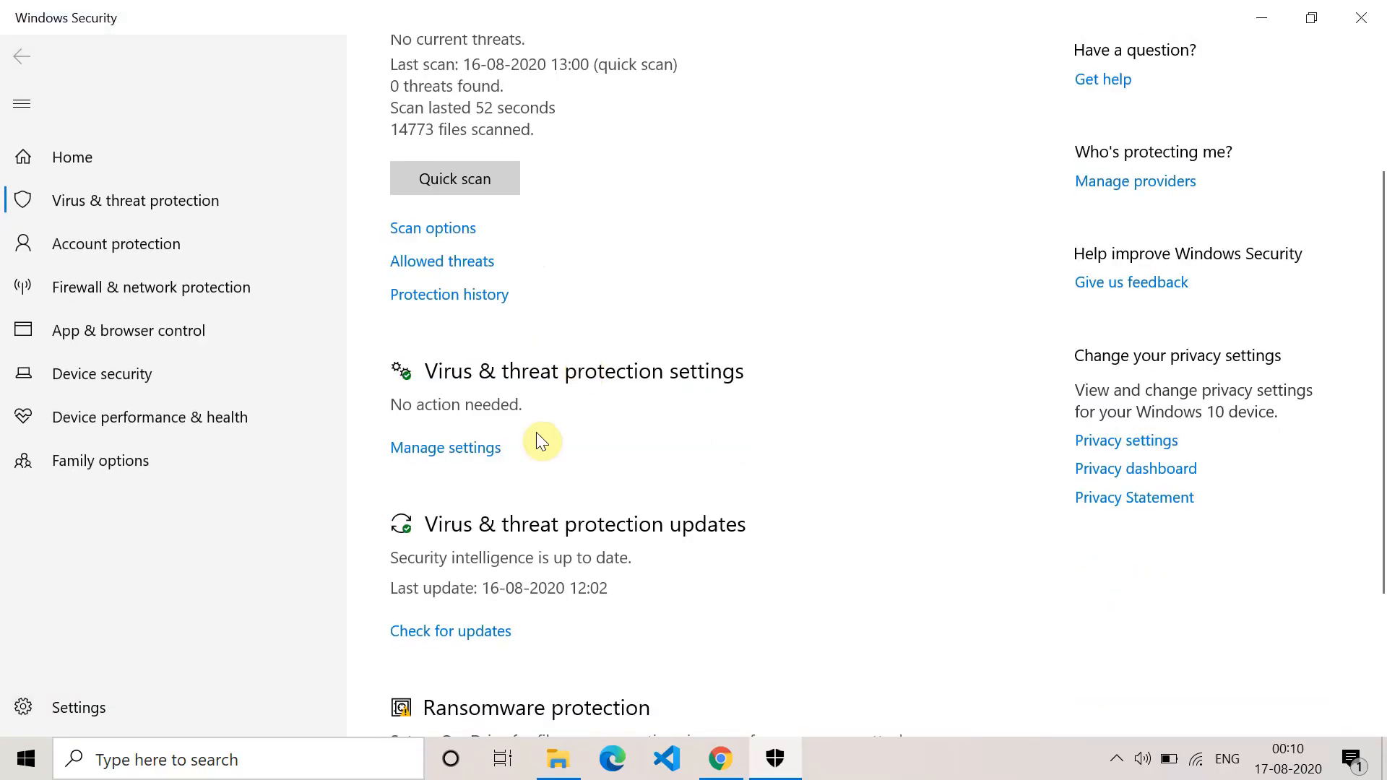
Under Manage settings, toggle Real-time protection off and accept the UAC prompt.
{"action": "left_click", "coordinate": [445, 448]}
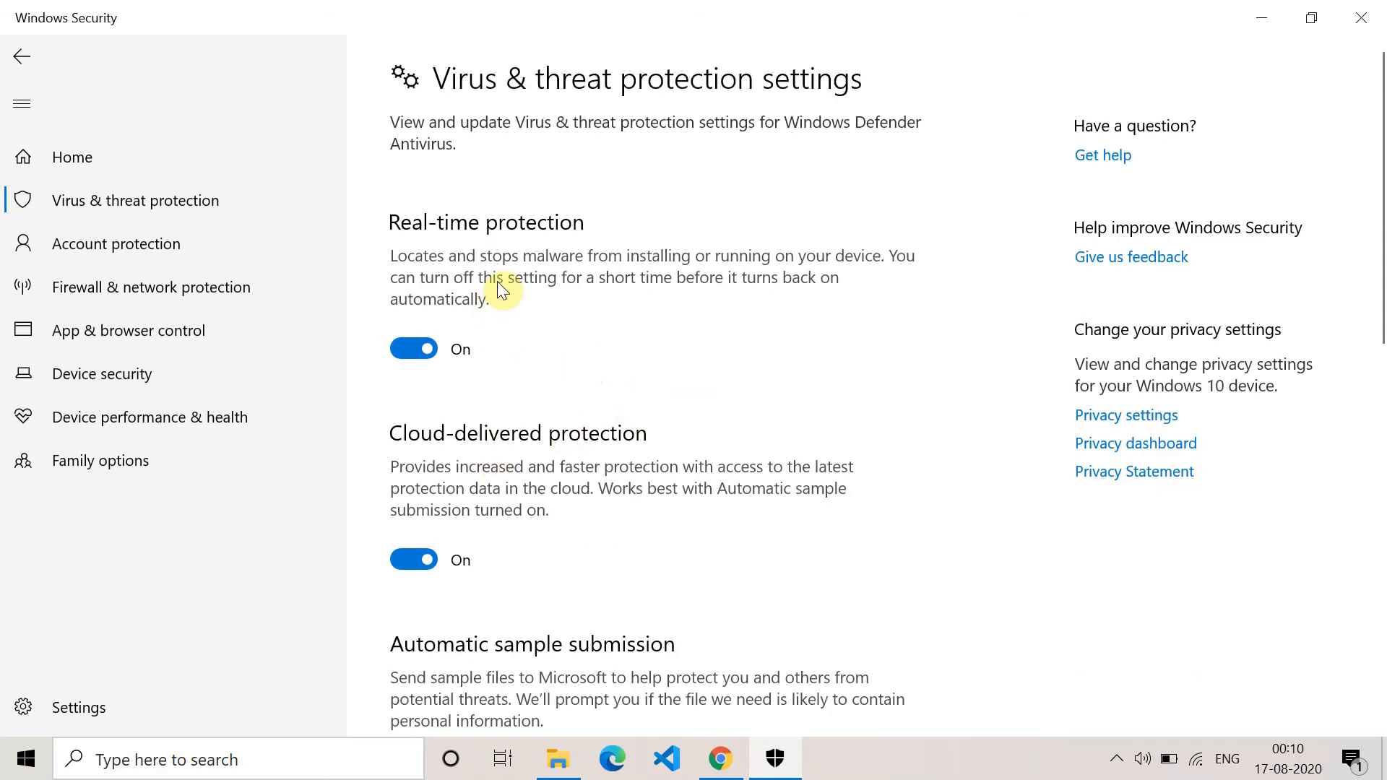
{"action": "left_click", "coordinate": [413, 348]}
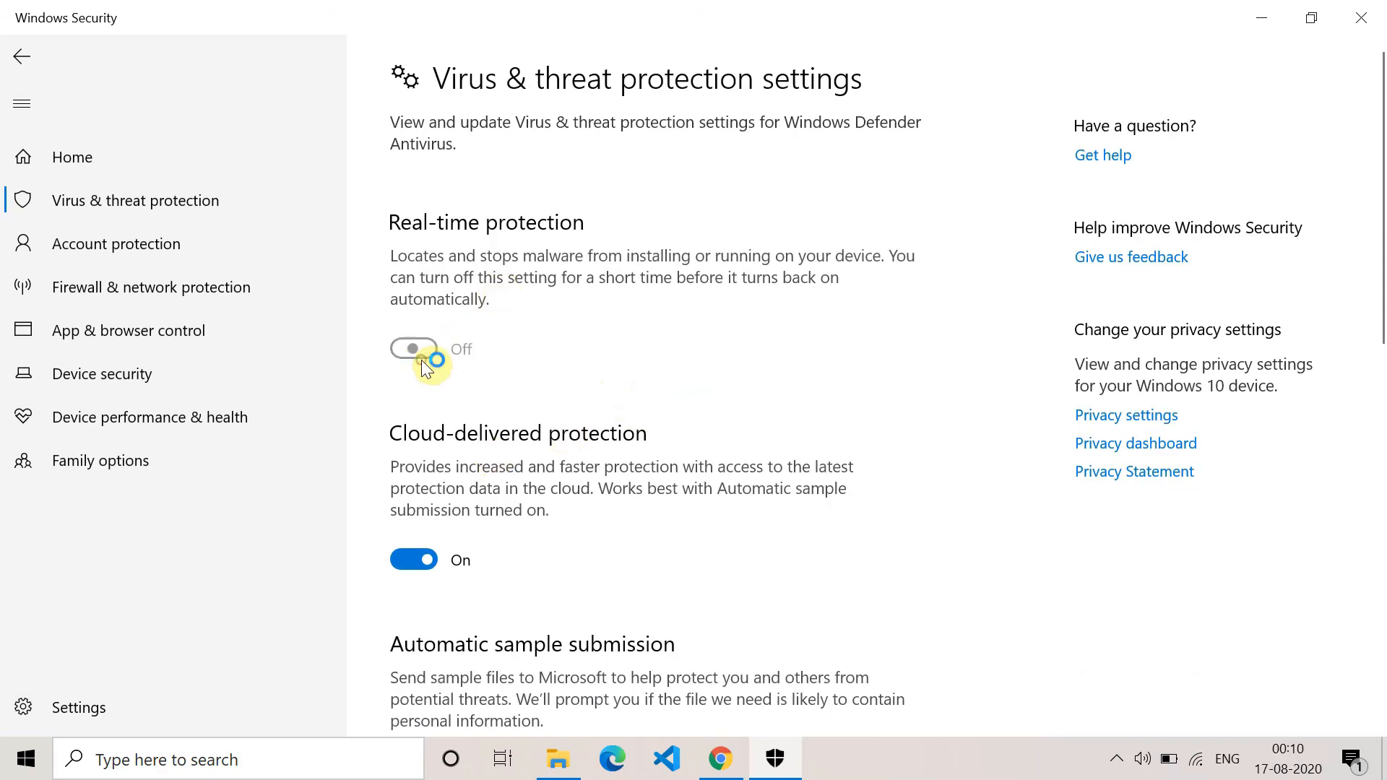
{"action": "left_click", "coordinate": [413, 348]}
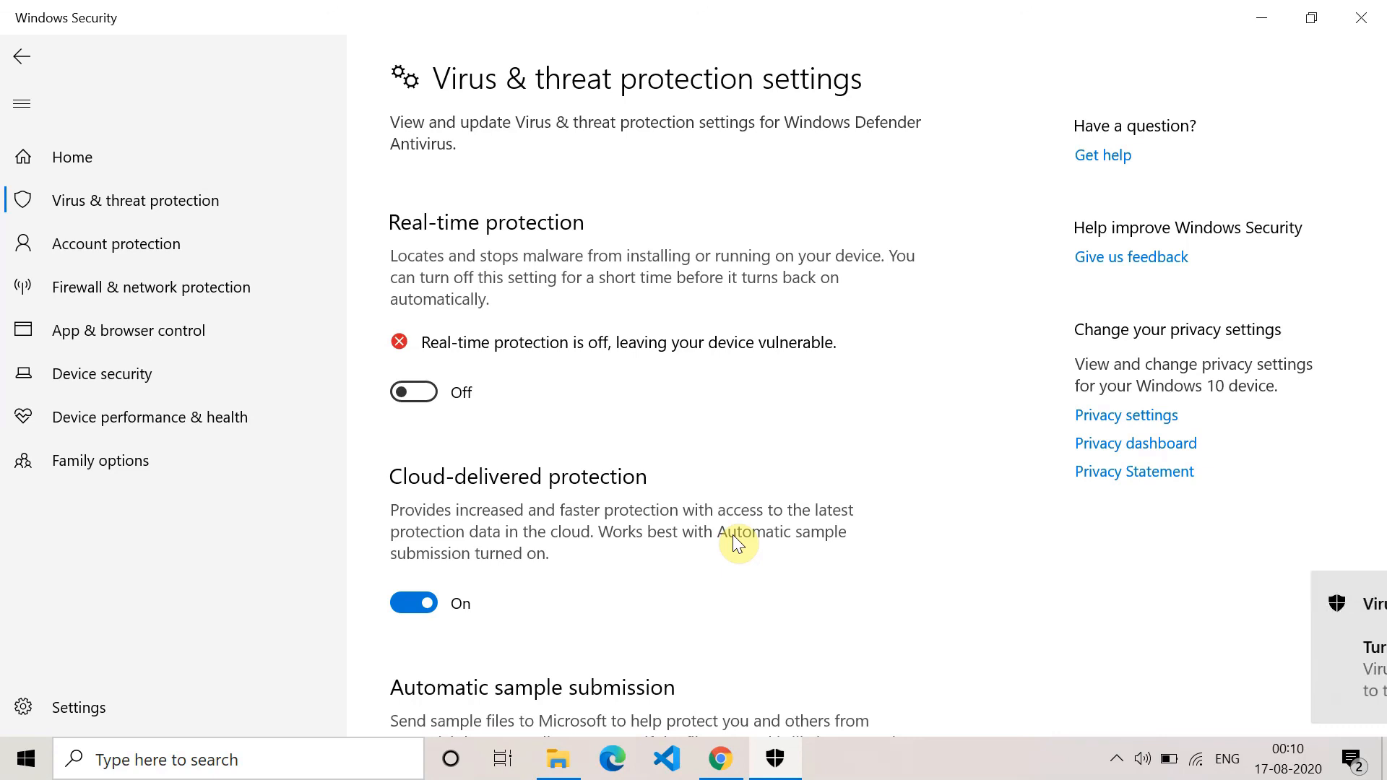
{"action": "mouse_move", "coordinate": [511, 440]}
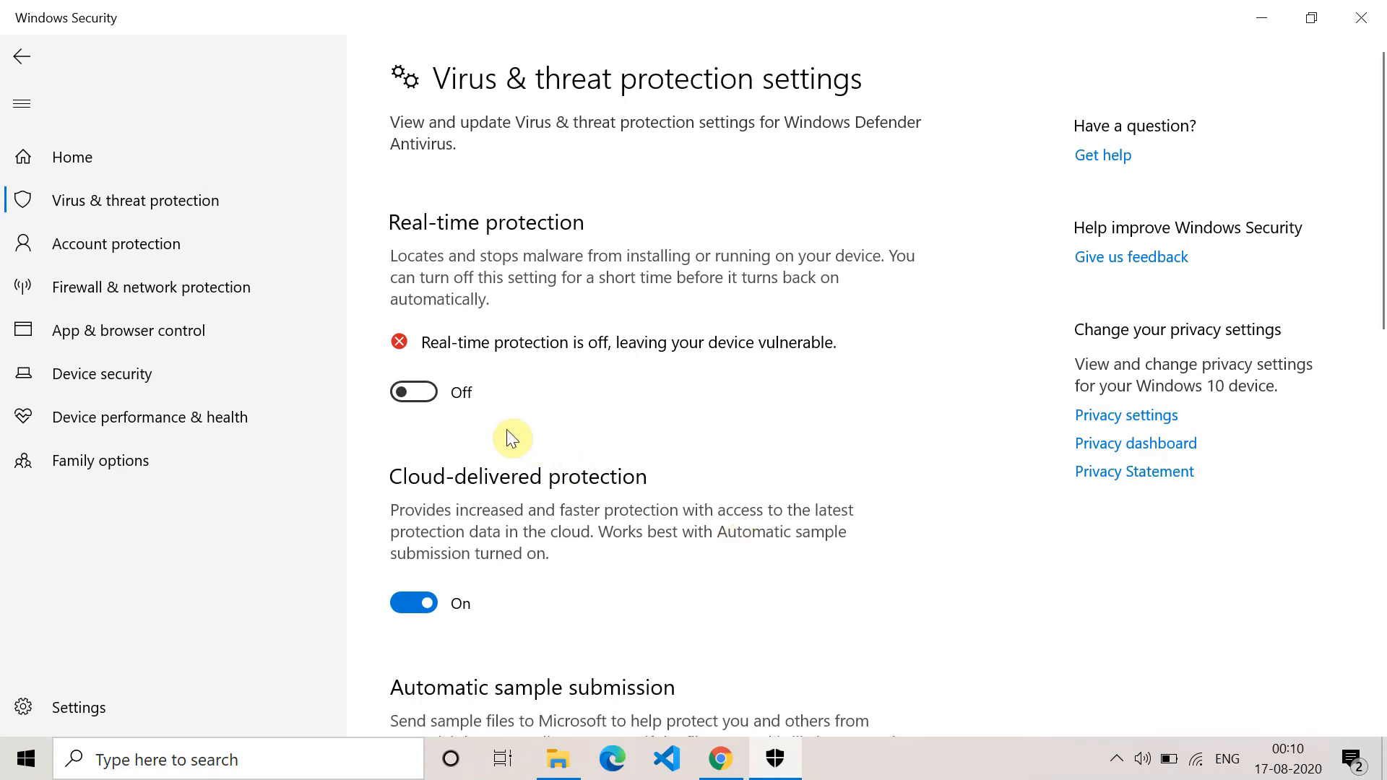